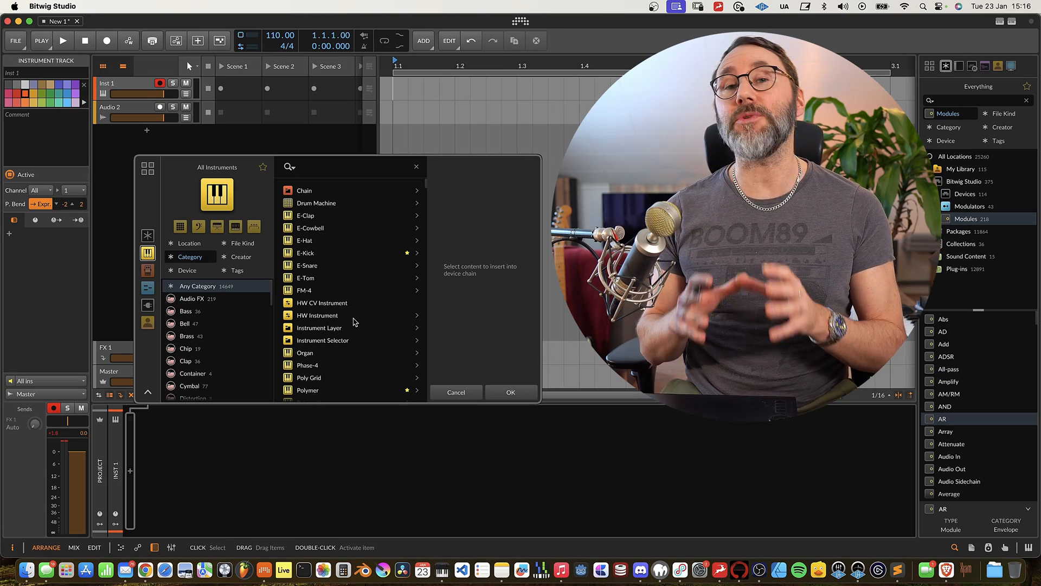
Dismiss the open browser and reopen the device browser with B to pick Chain
click(457, 392)
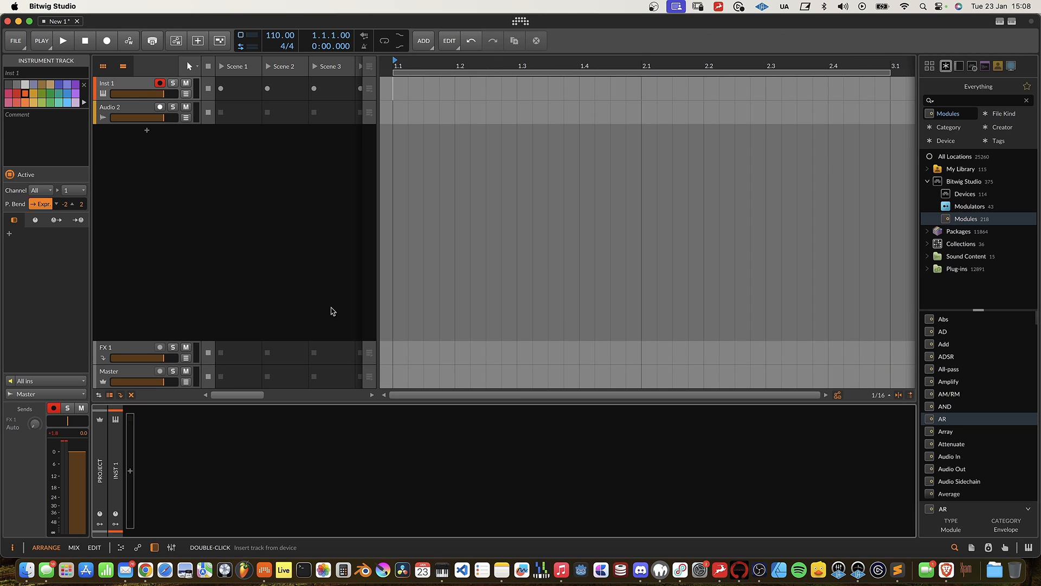
key(b)
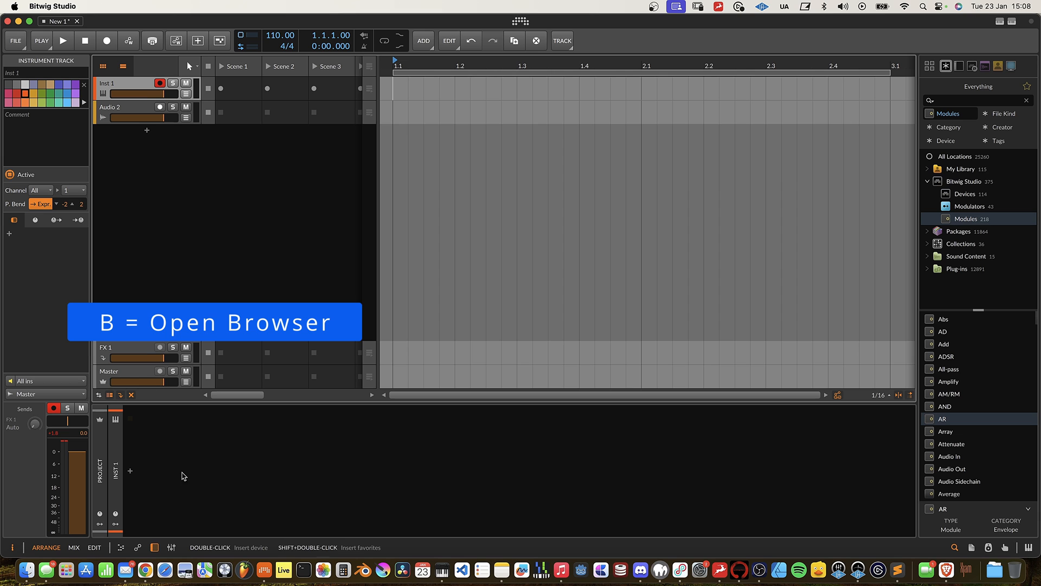
mouse_move(130, 471)
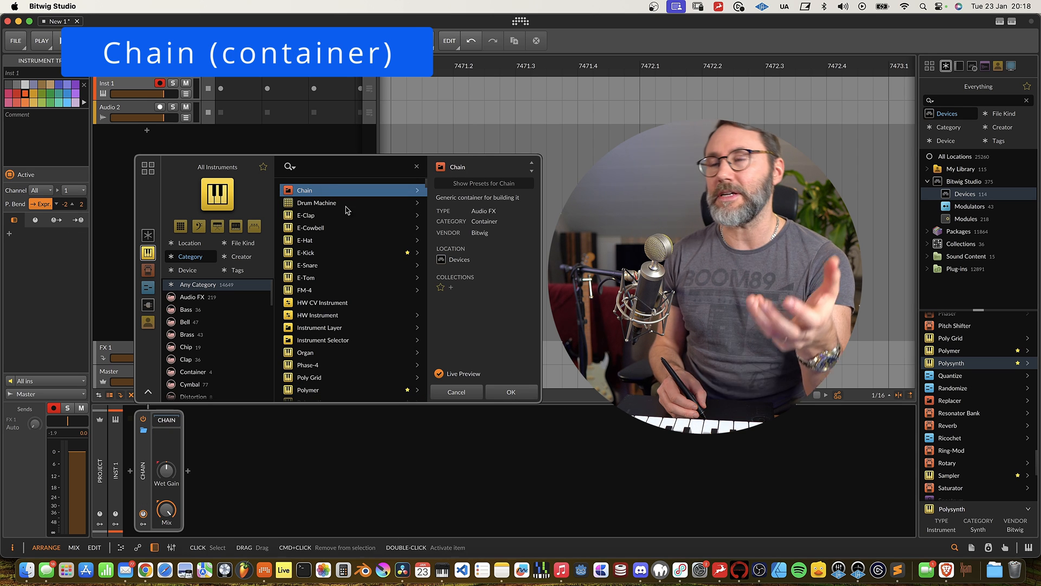
Insert Polymer inside the chain, then add Chorus+ after the Compressor
click(511, 391)
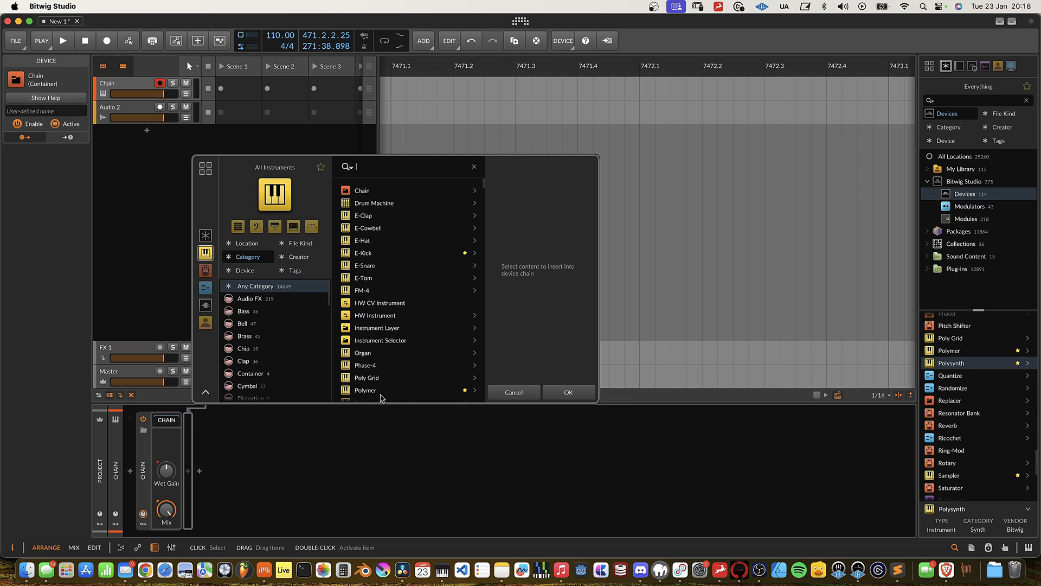
click(365, 389)
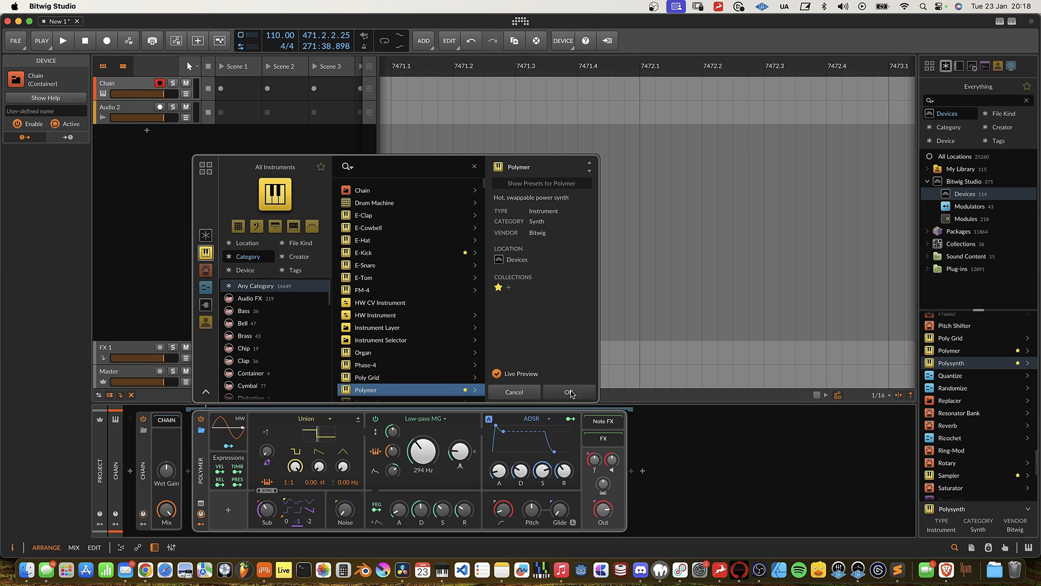
click(569, 392)
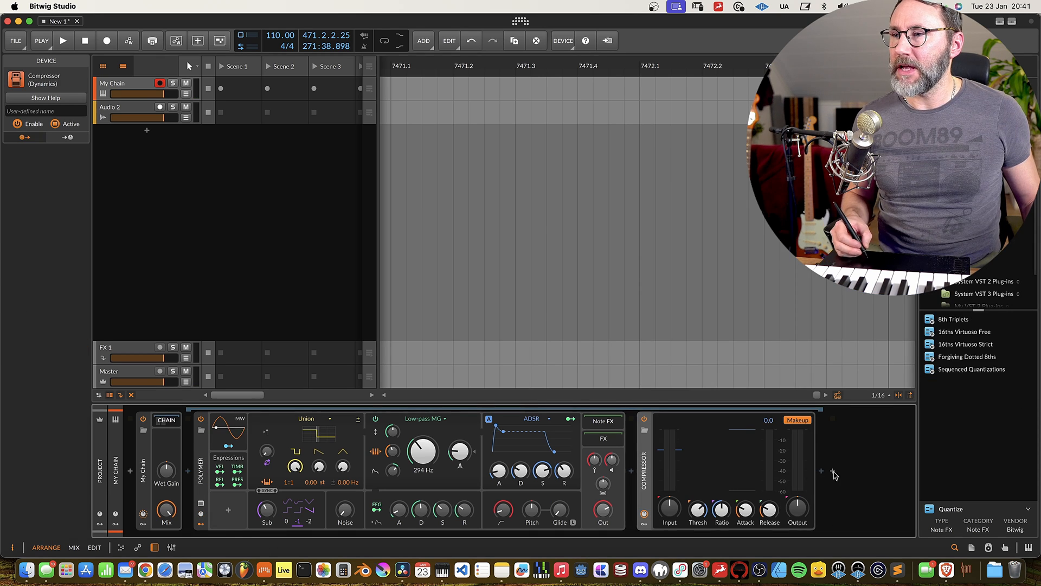
click(833, 471)
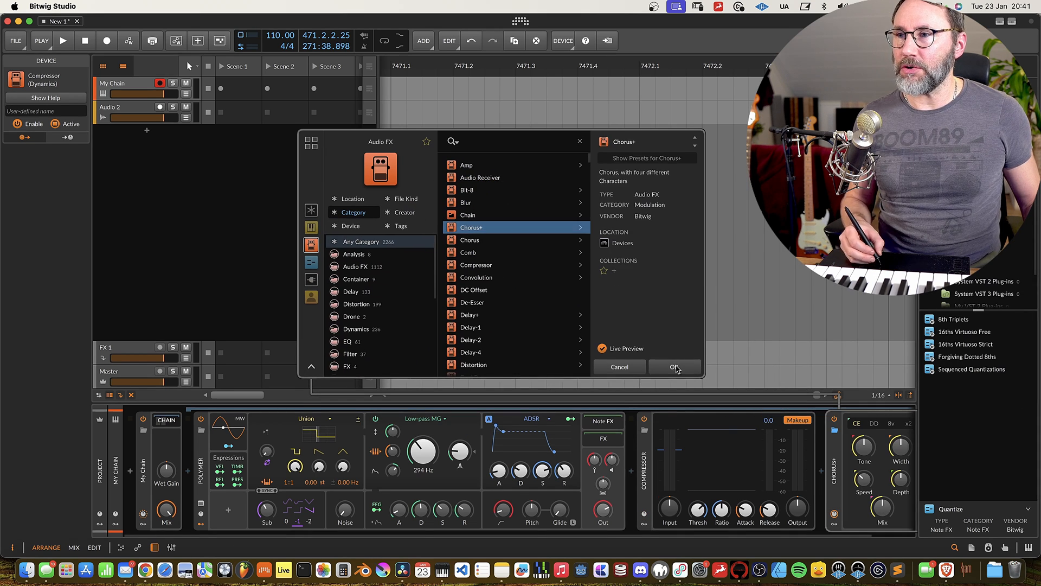
click(674, 367)
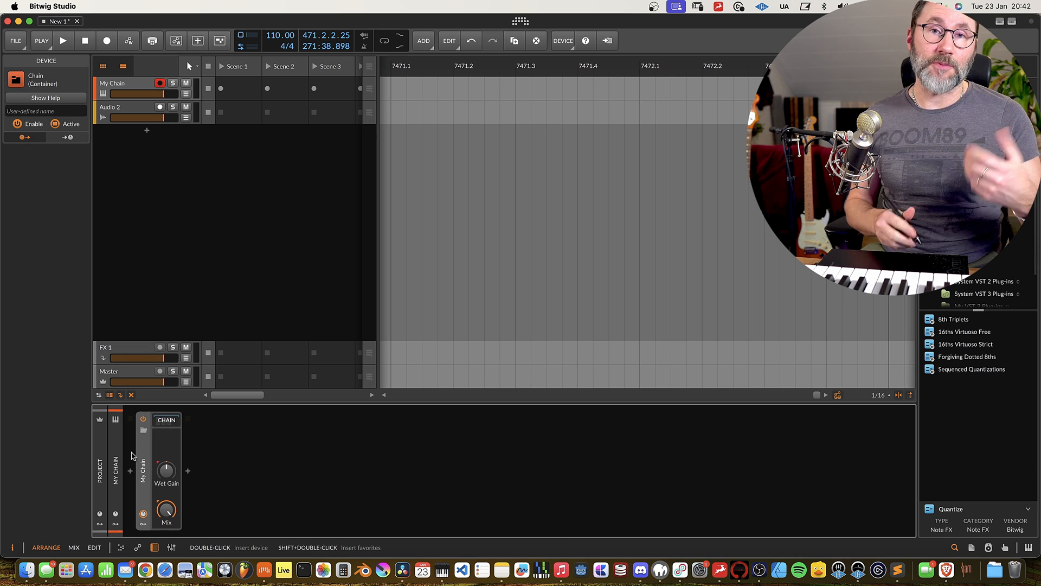
Save My Chain to the library from the device's context menu, confirming the replacement
right_click(166, 419)
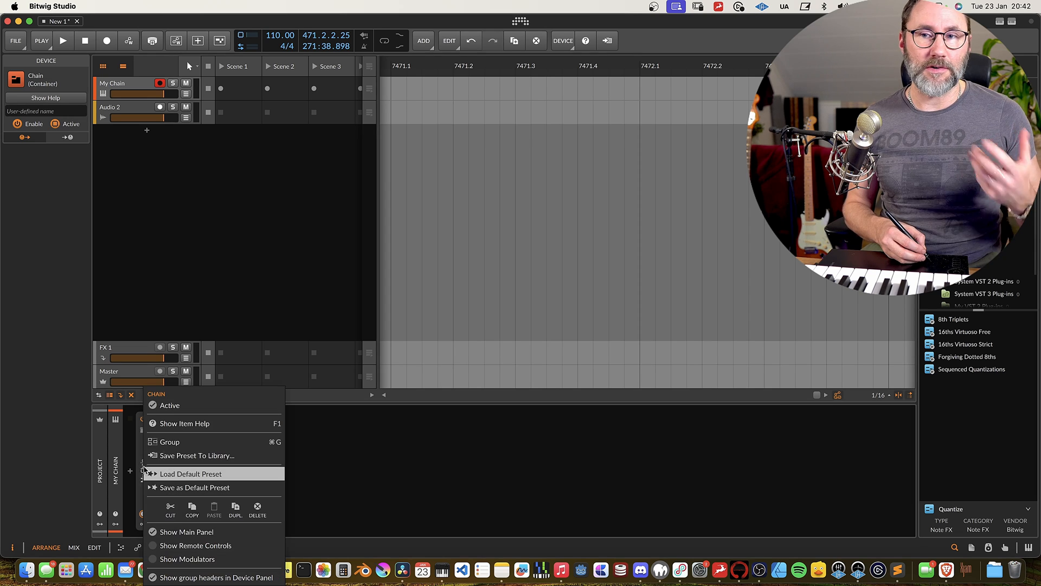
mouse_move(213, 455)
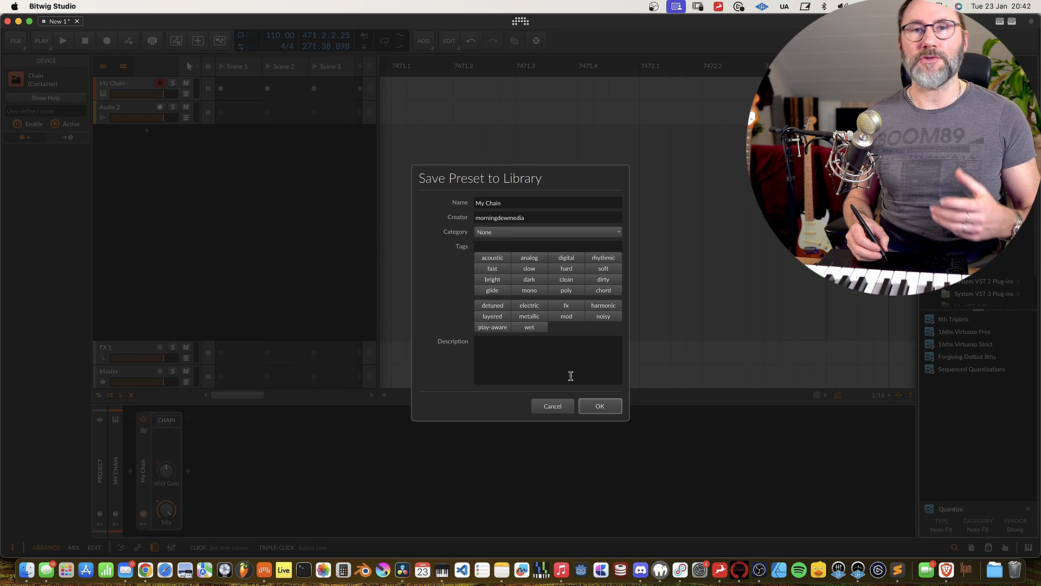
click(598, 406)
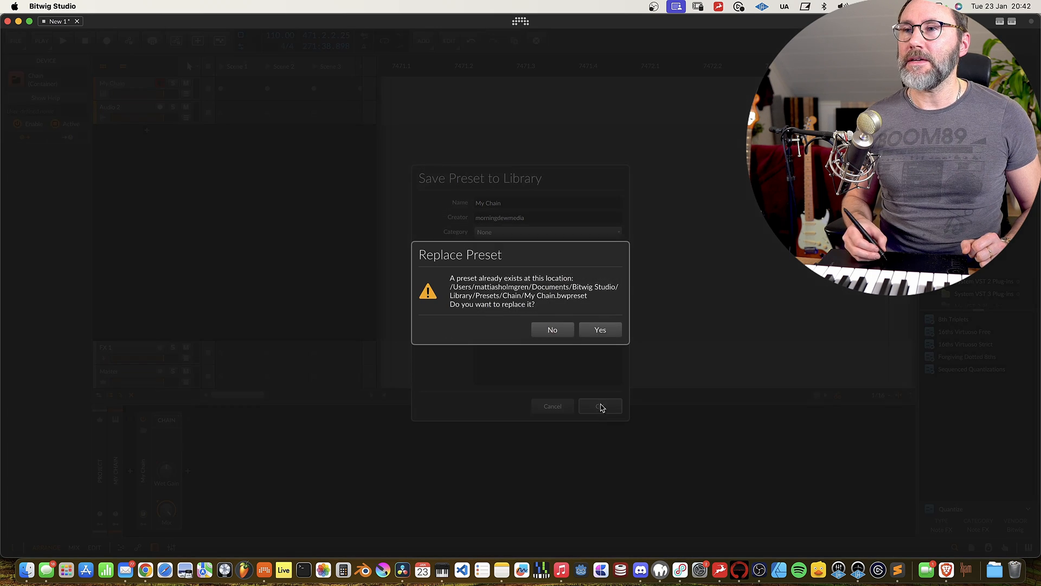
click(600, 329)
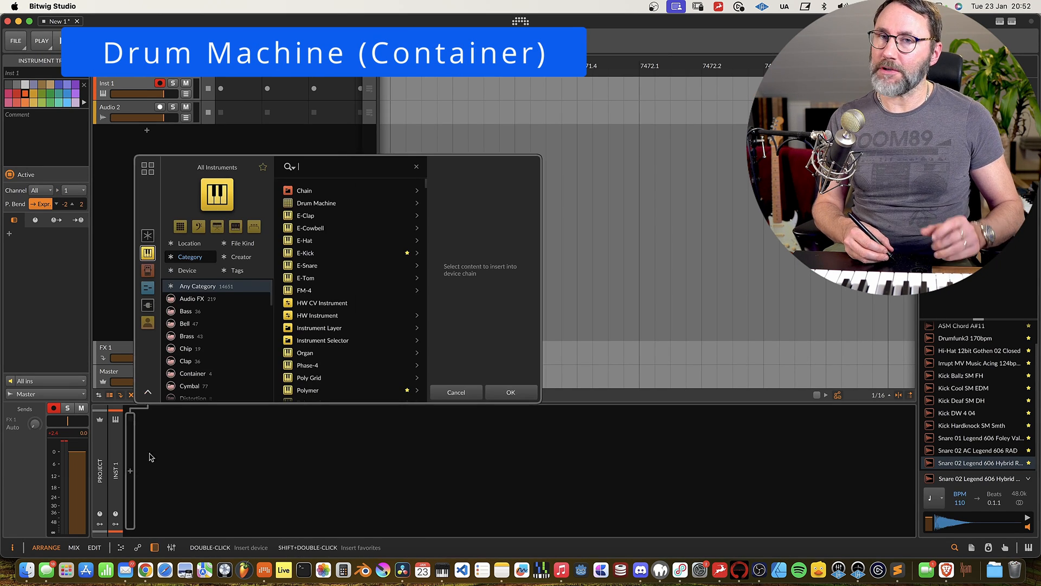
Insert Drum Machine from the All Instruments list onto Inst 1
click(316, 202)
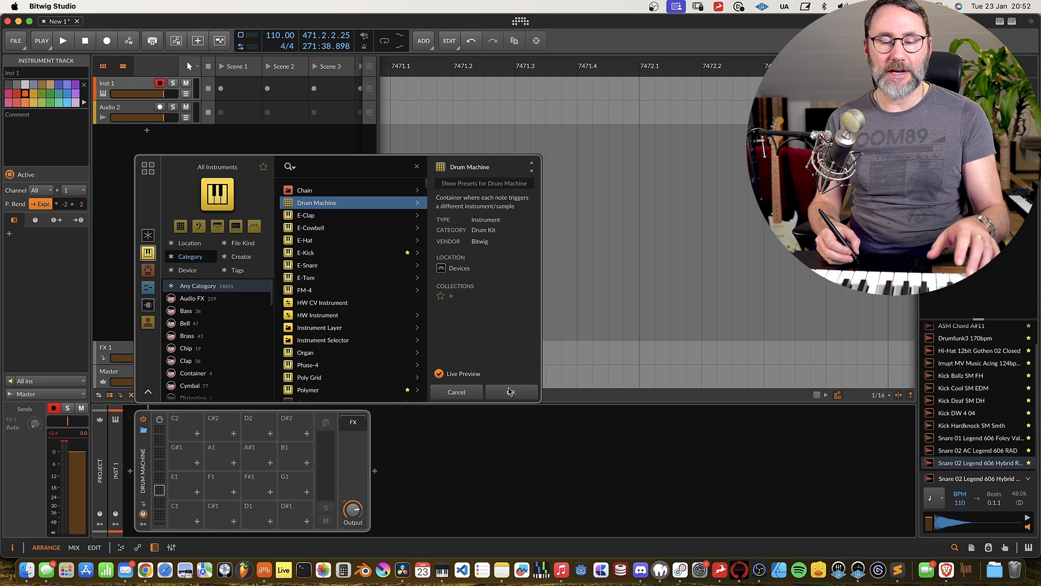
click(510, 392)
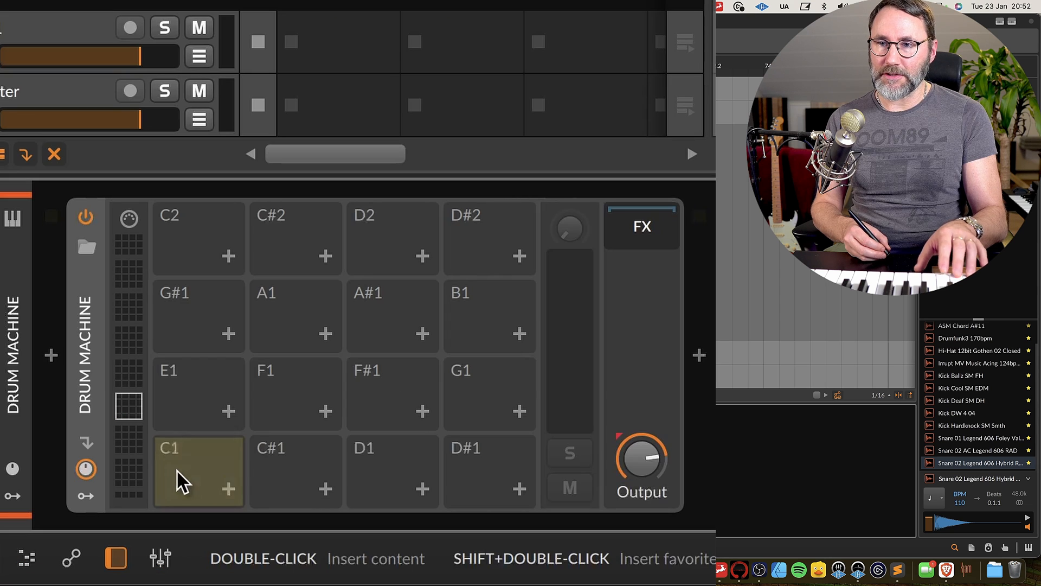
mouse_move(269, 305)
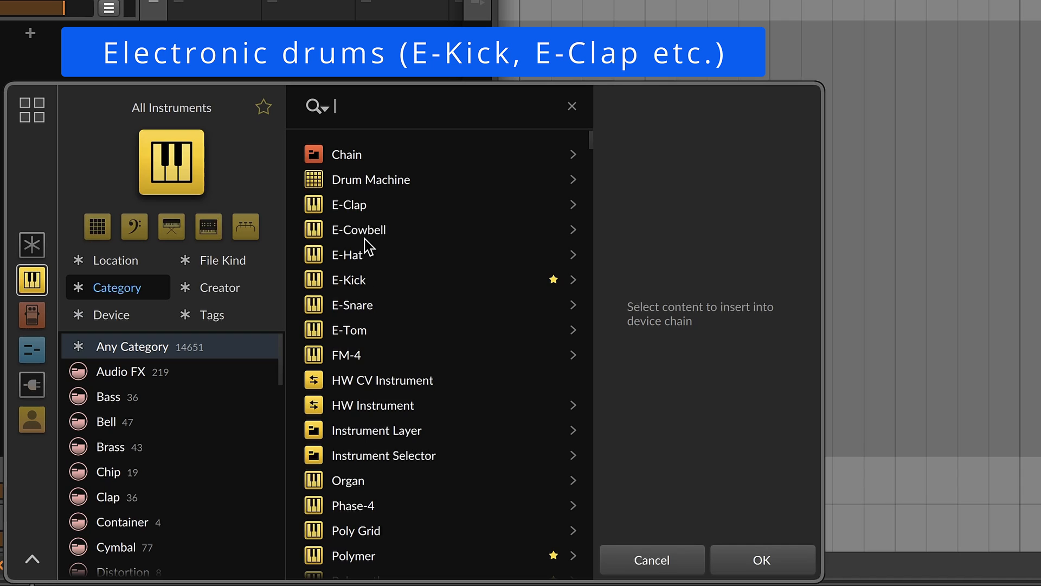
mouse_move(391, 343)
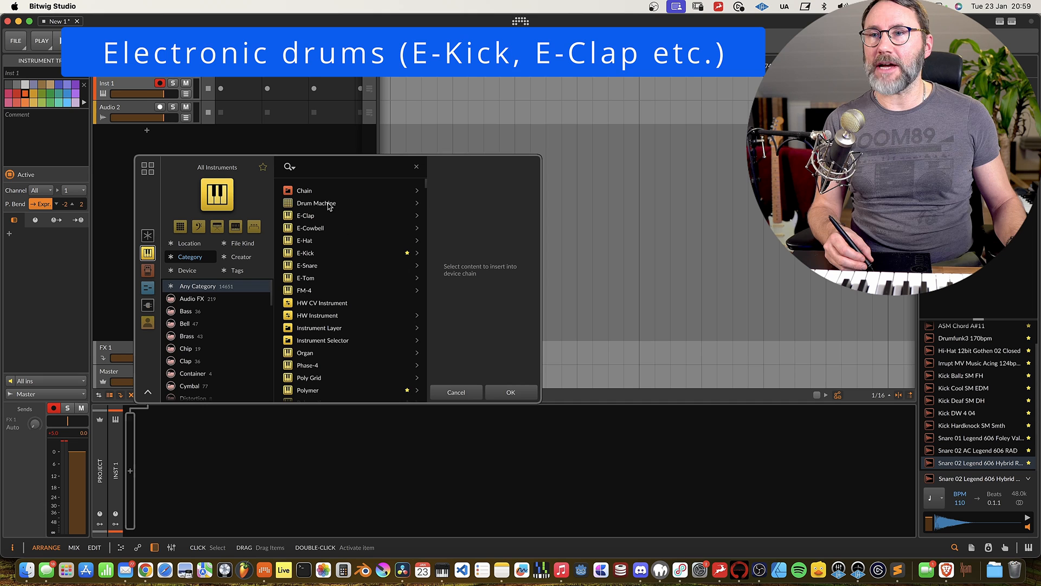
Insert a Drum Machine and load E-Kick, E-Clap and E-Hat onto pads C1, D1 and D#1
click(509, 391)
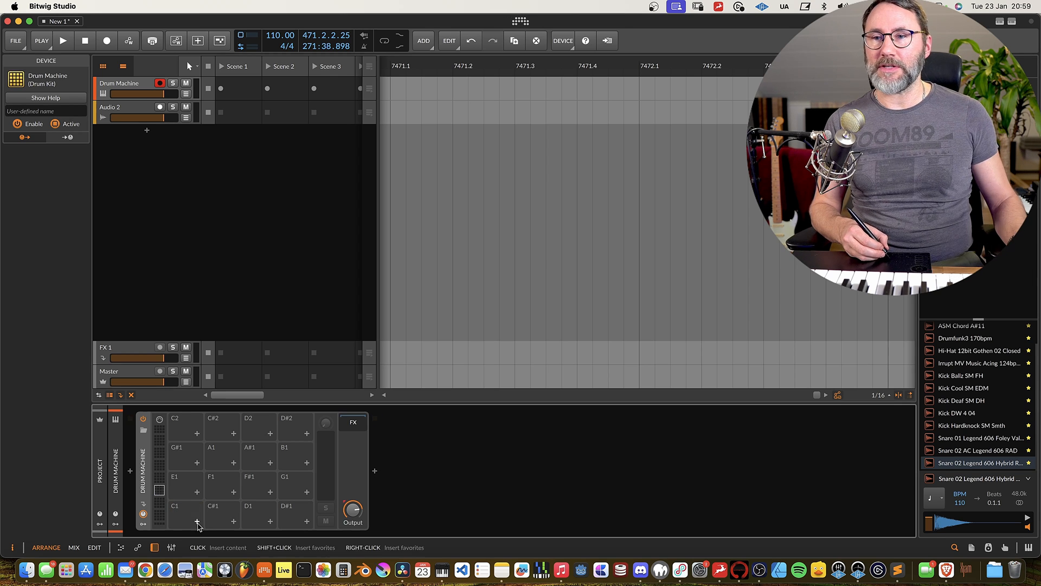
click(197, 520)
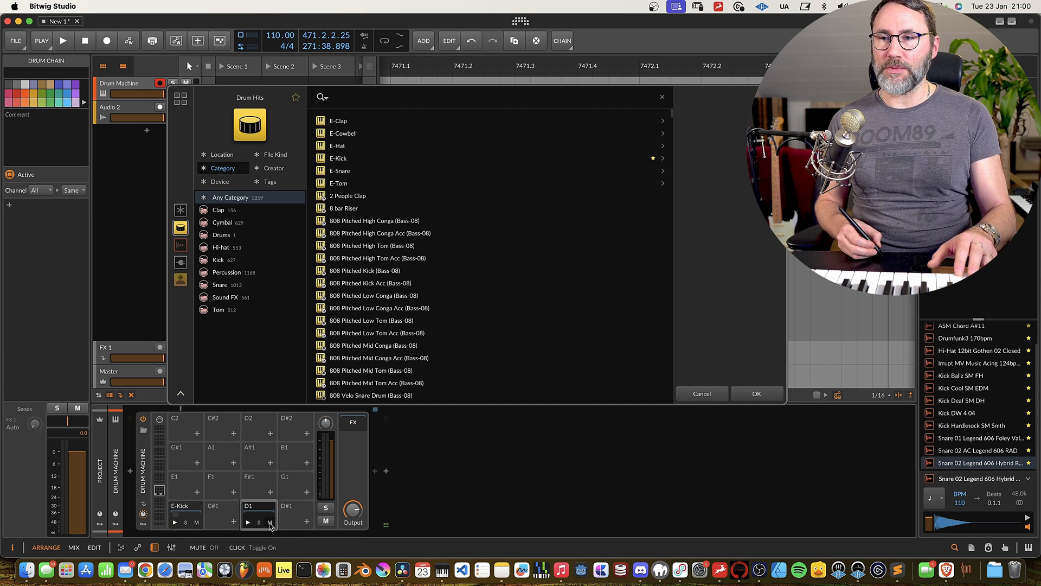
click(339, 121)
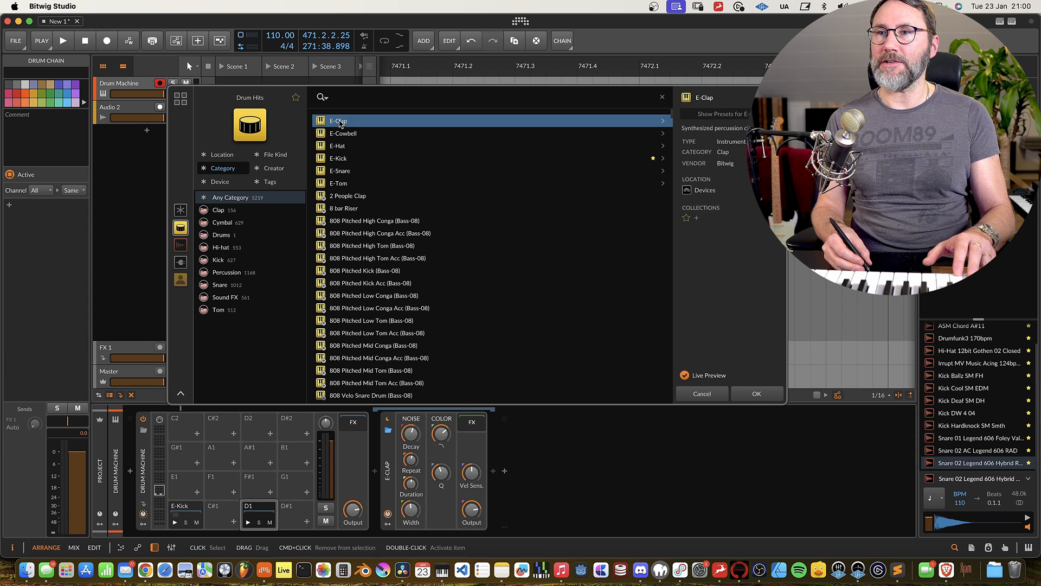
click(756, 393)
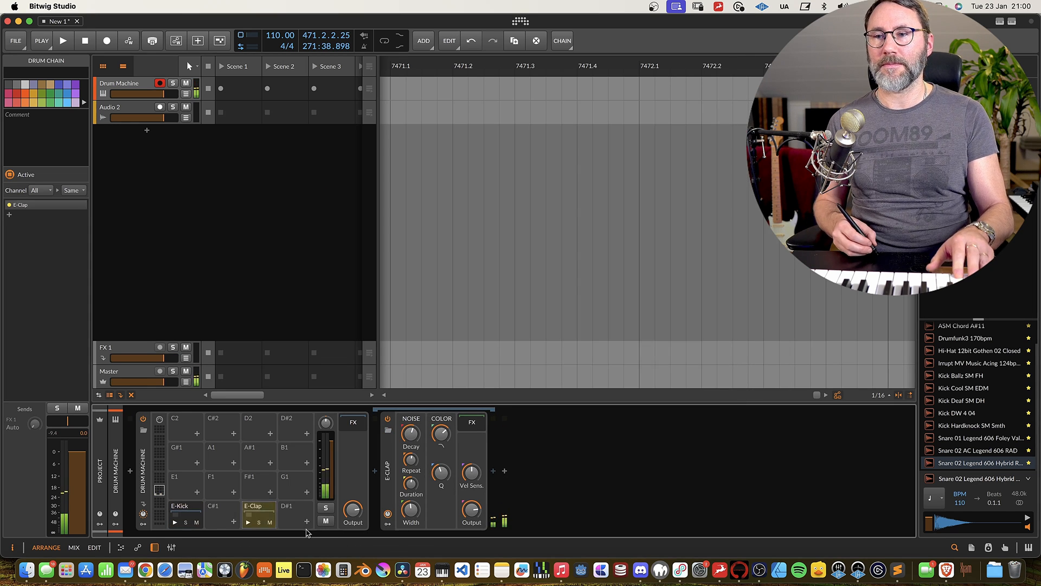
click(307, 503)
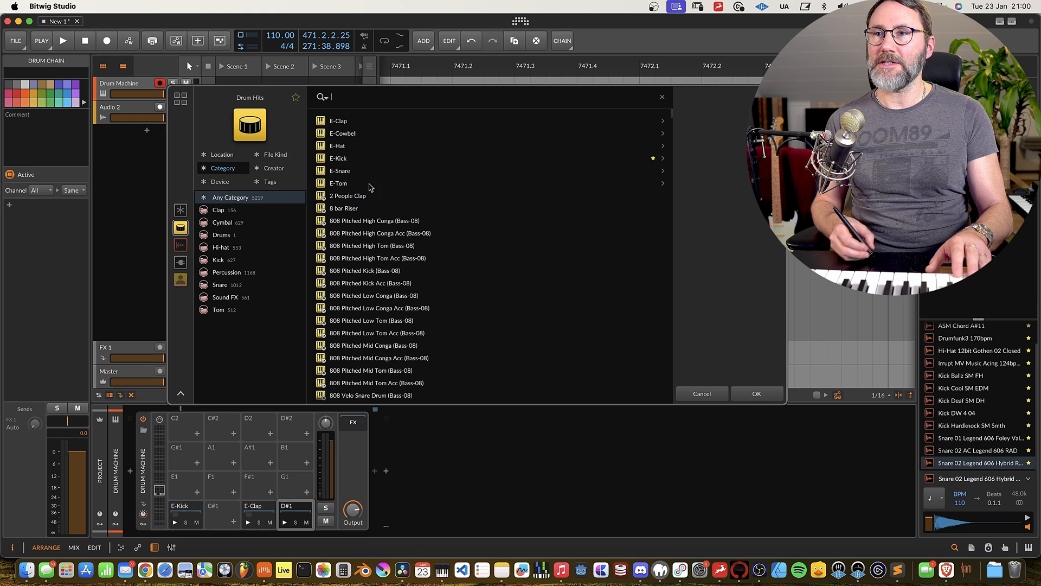
click(337, 146)
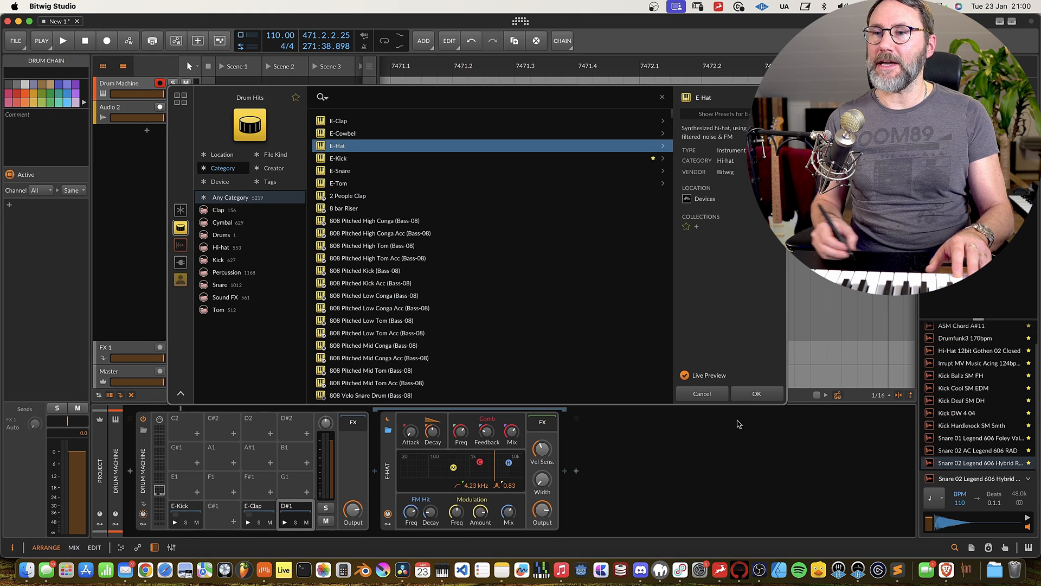
click(756, 393)
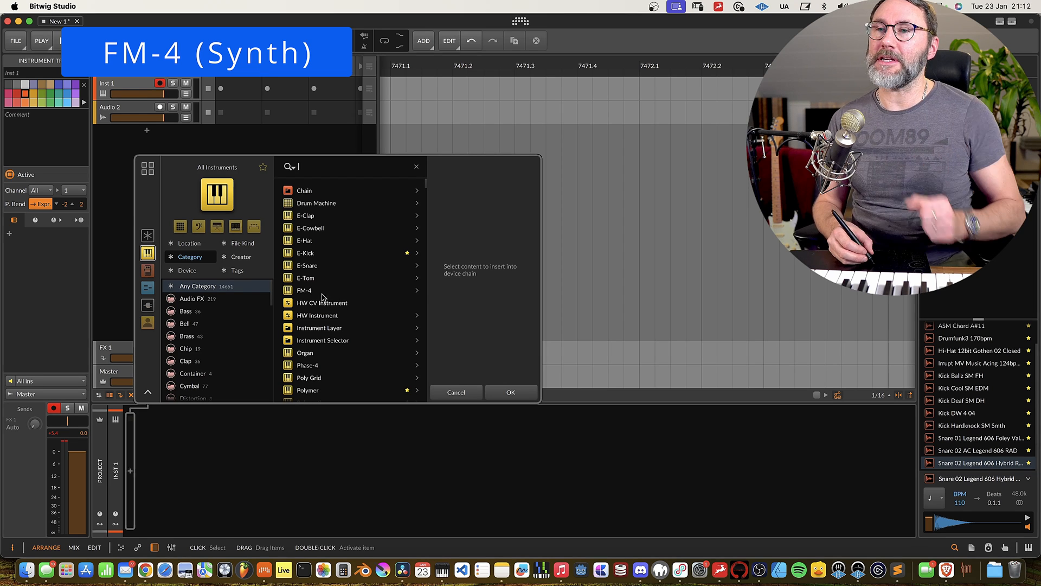
Insert FM-4 from the All Instruments list, then return to an empty Inst 1 track
click(305, 291)
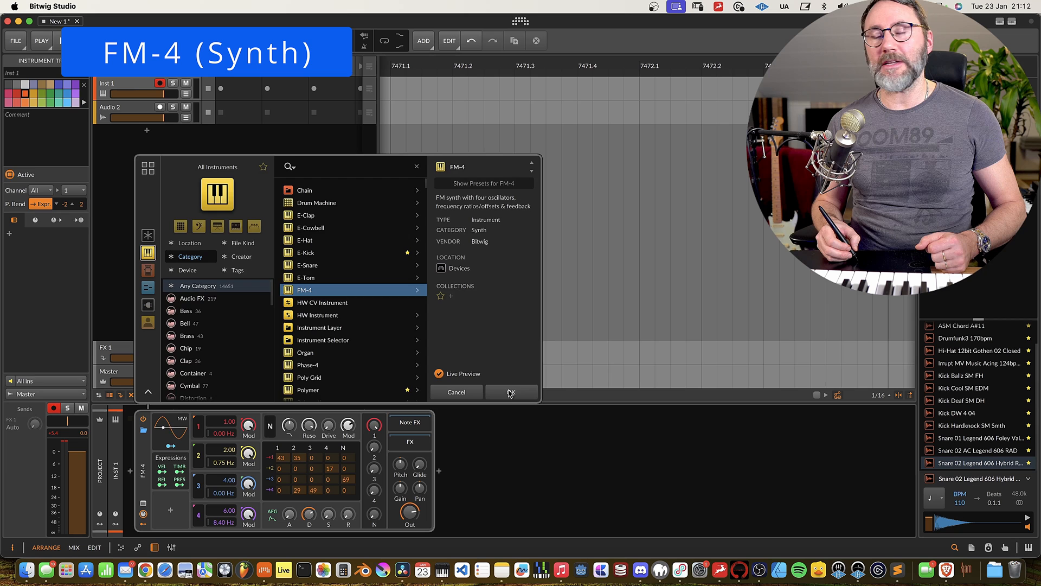
click(511, 392)
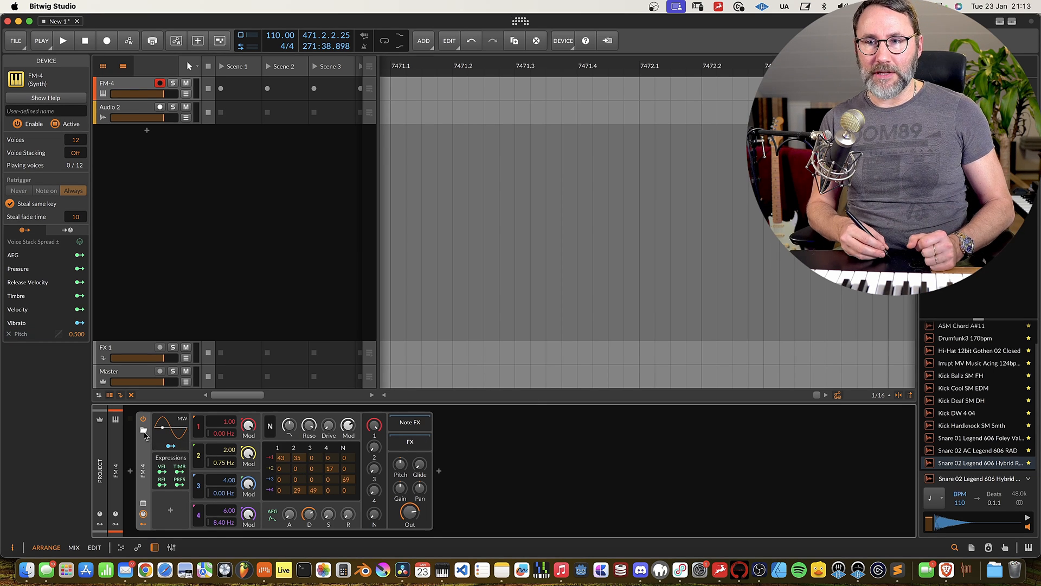
click(142, 430)
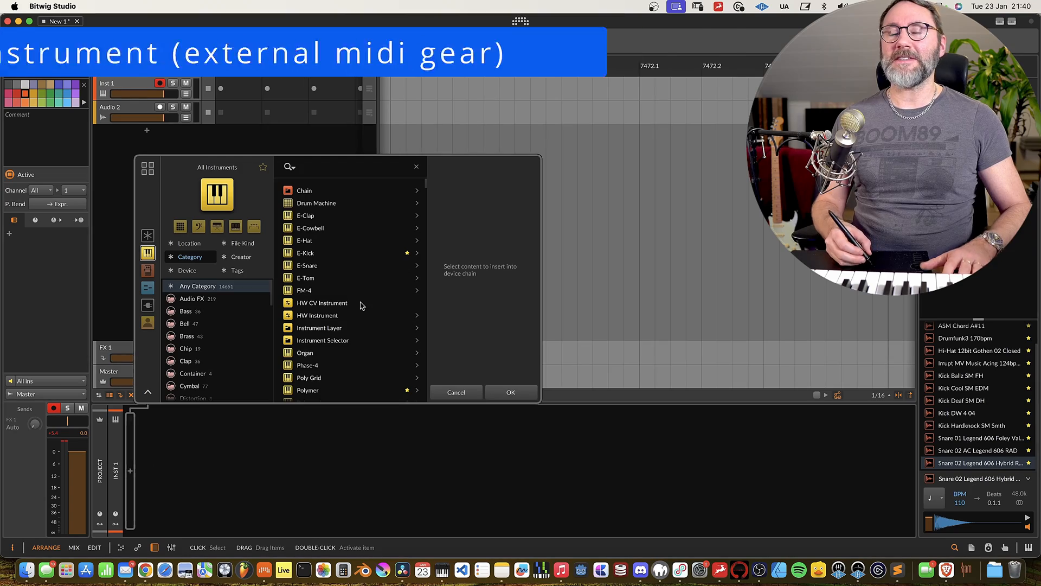
Insert HW Instrument from the All Instruments browser list onto Inst 1
click(317, 315)
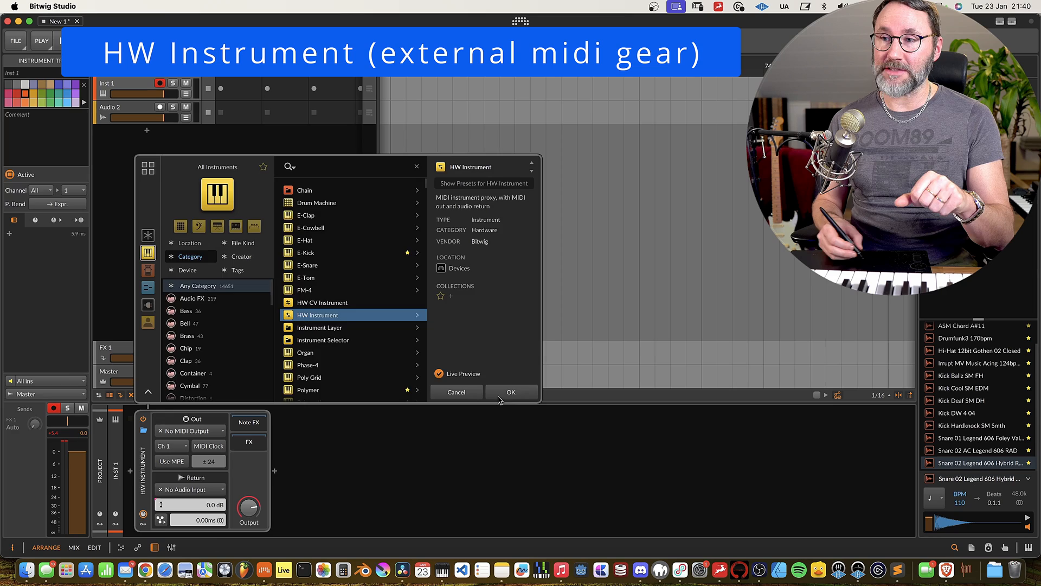
click(509, 392)
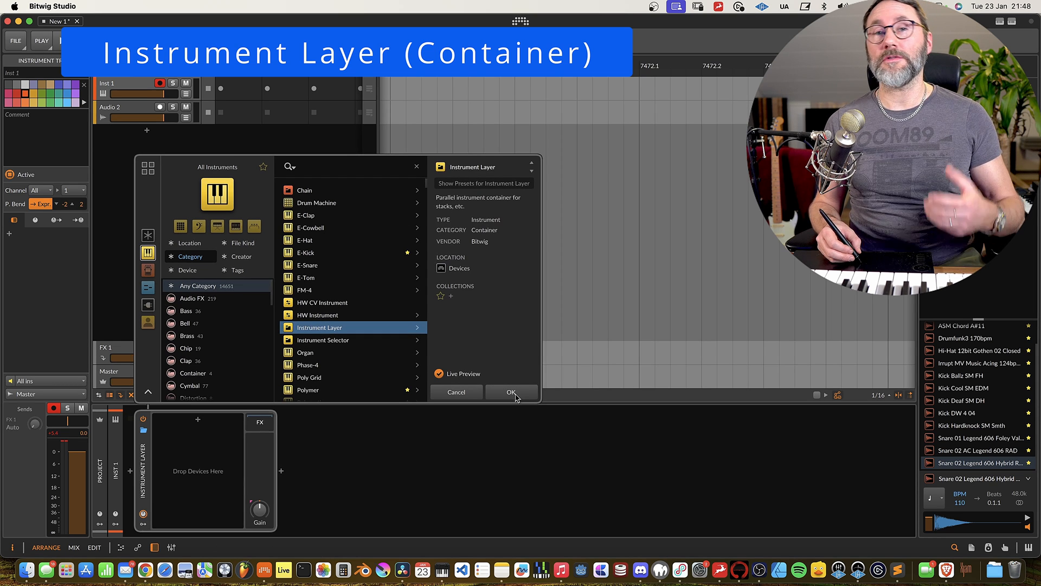
Insert the Instrument Layer with FM-4 as its first layer
click(511, 392)
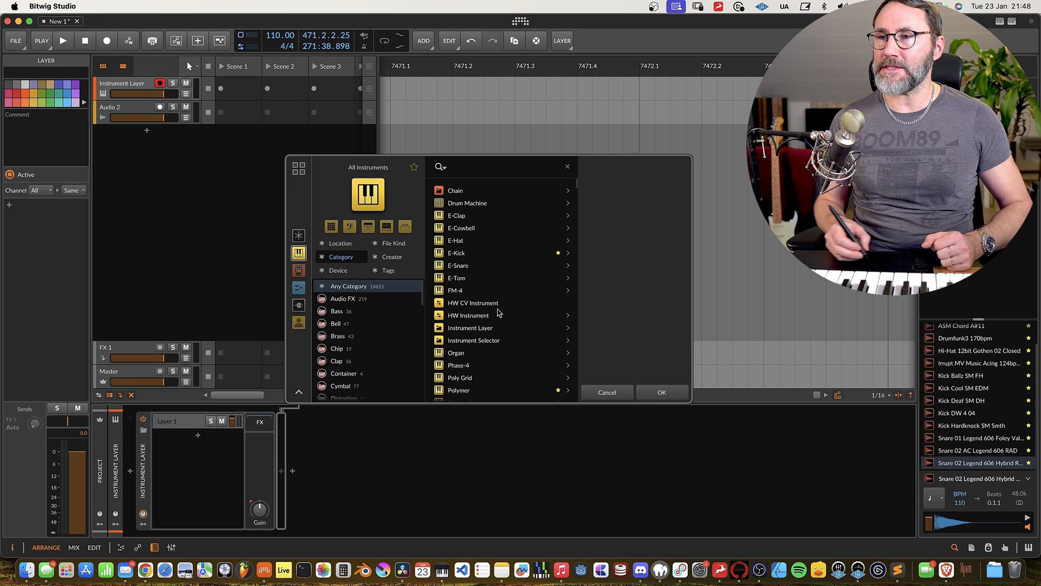
click(456, 290)
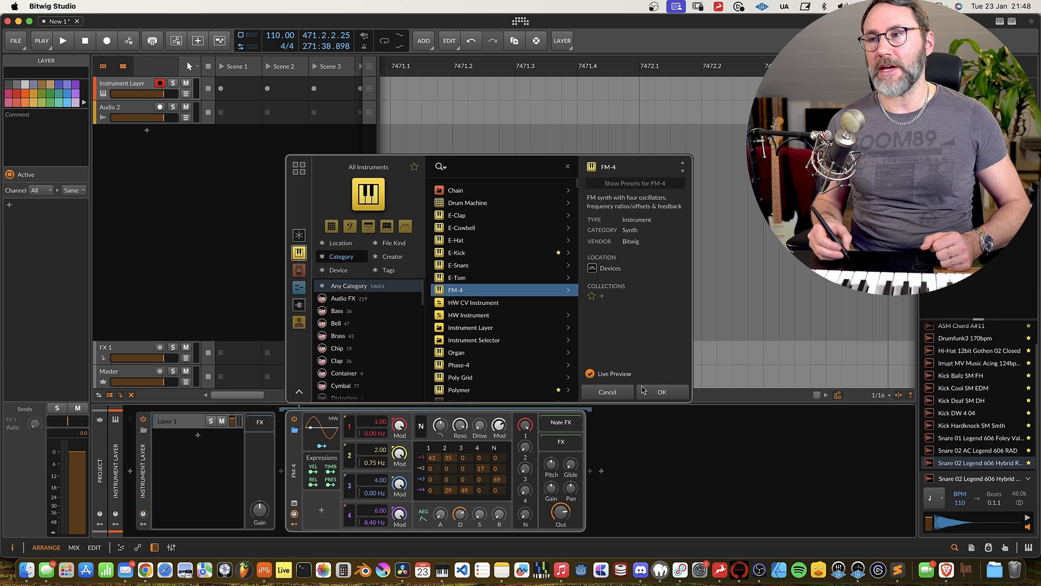
click(662, 392)
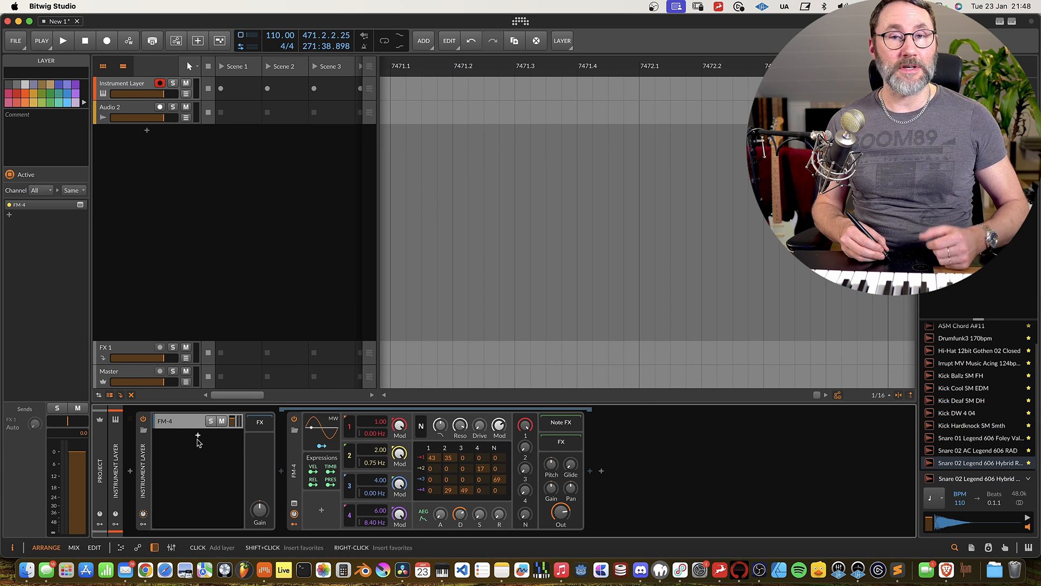
Add Organ as a second layer and lower FM-4's layer volume to −3.5 dB
click(197, 451)
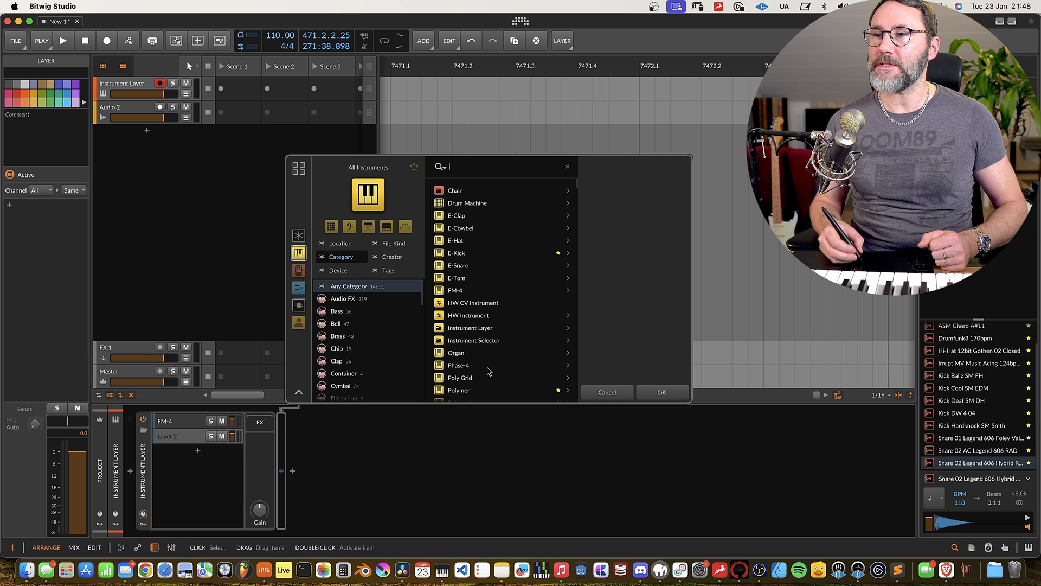
click(457, 352)
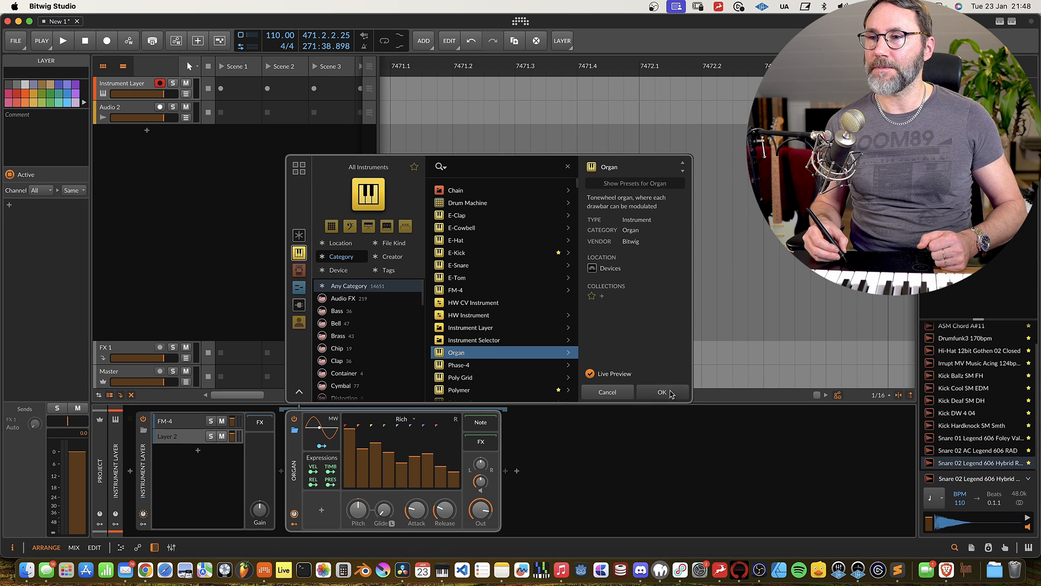
click(660, 392)
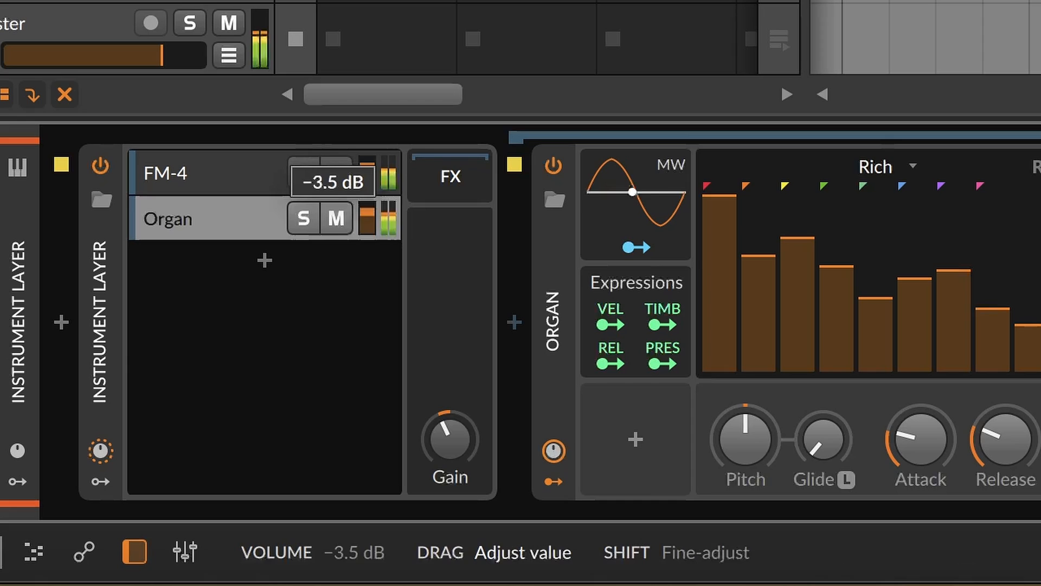
drag(331, 182, 332, 212)
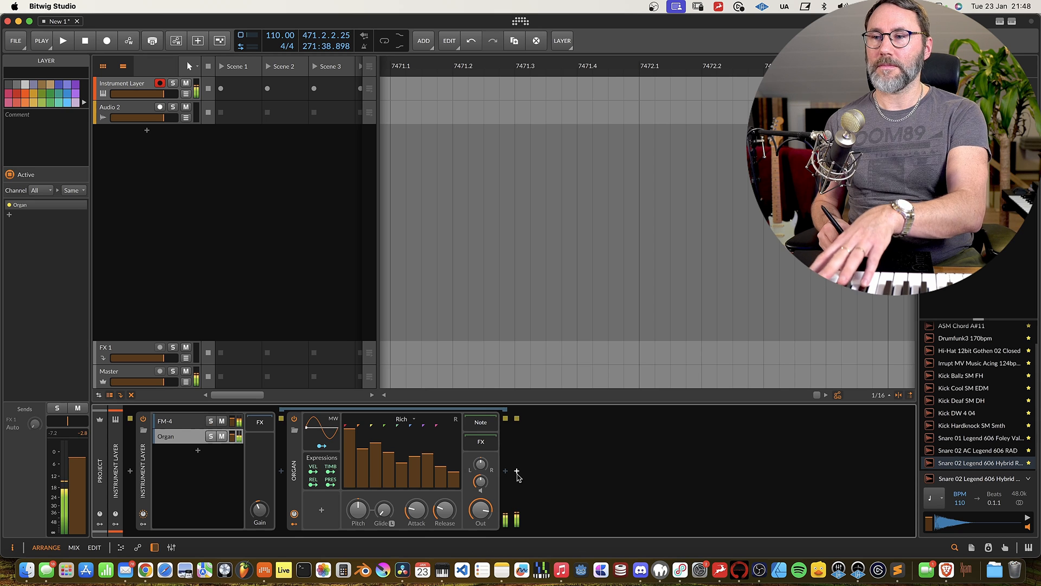
Open the instrument browser from the empty Inst 1 device chain
click(505, 471)
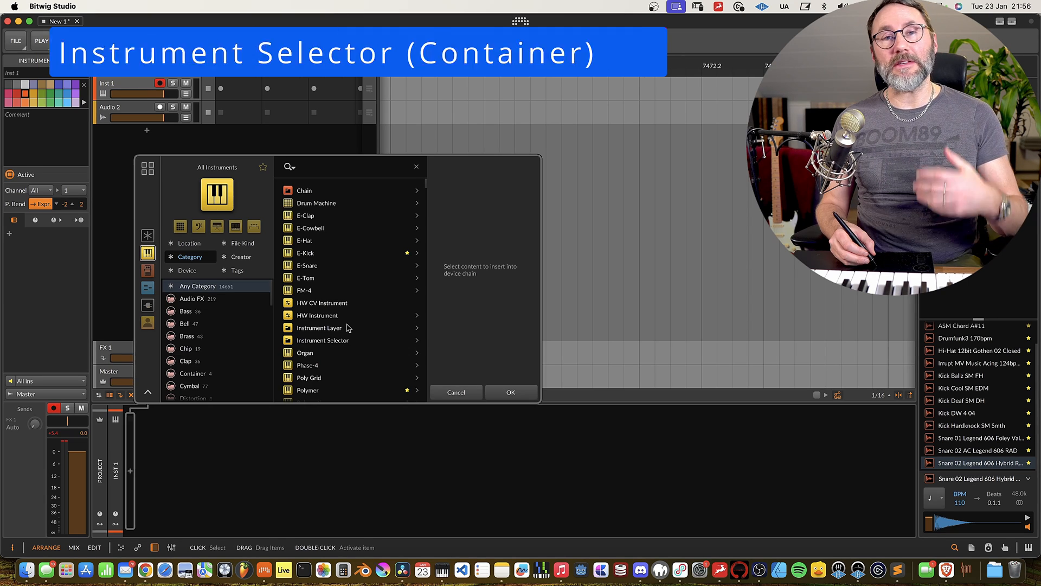
Insert an Instrument Selector, load FM-4 and Organ as its layers, and close the layer list
click(323, 340)
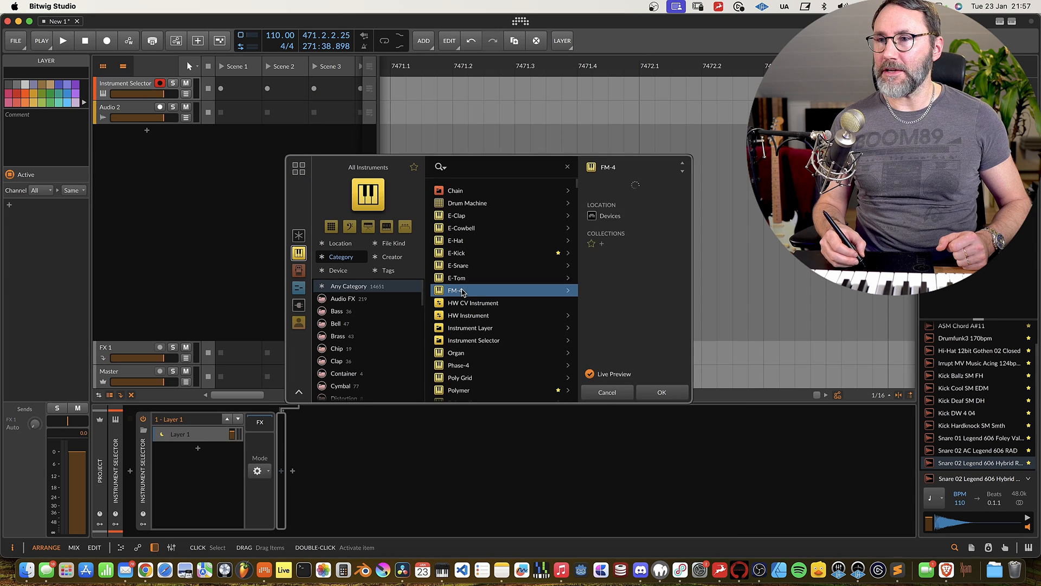
double_click(455, 290)
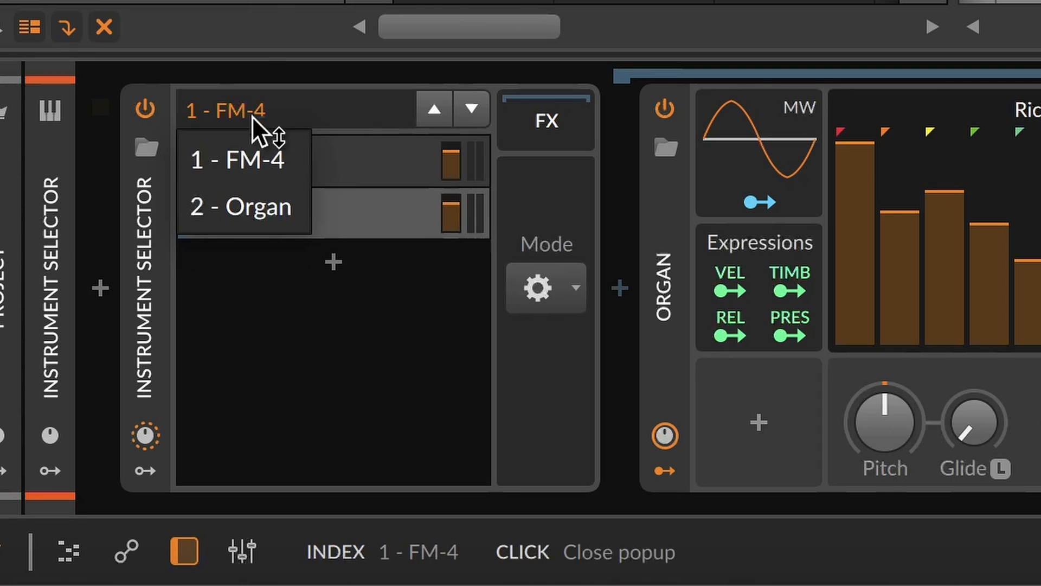
click(241, 206)
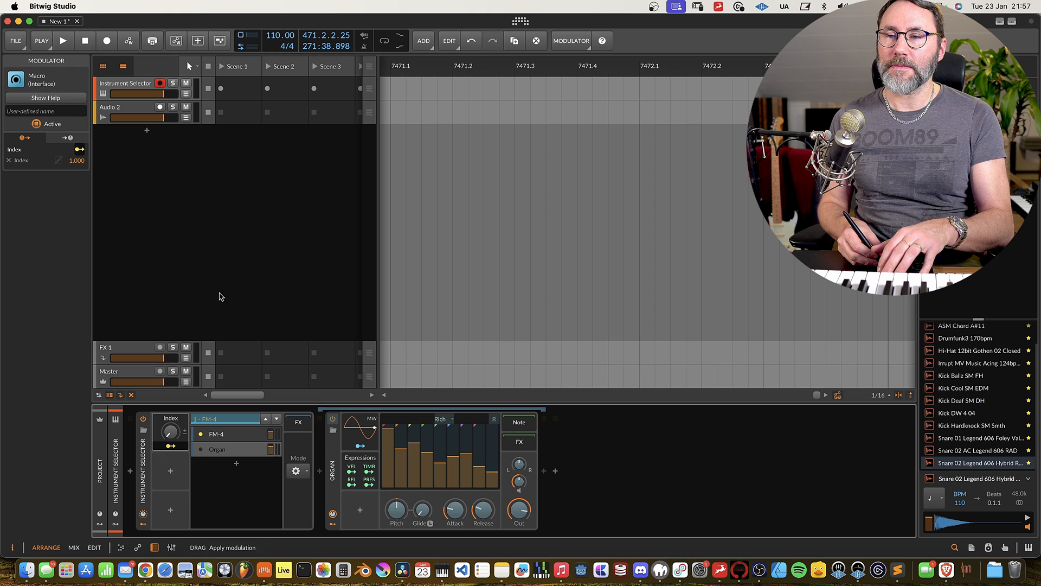
Map a macro to the selector's Index and turn it from FM-4 toward Organ
drag(170, 432, 169, 425)
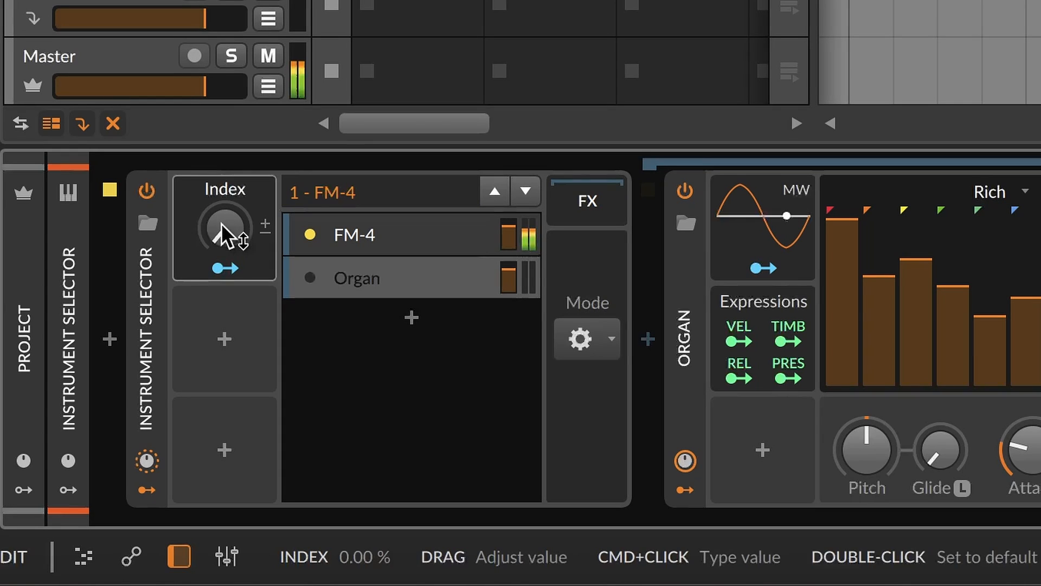
drag(224, 225, 224, 240)
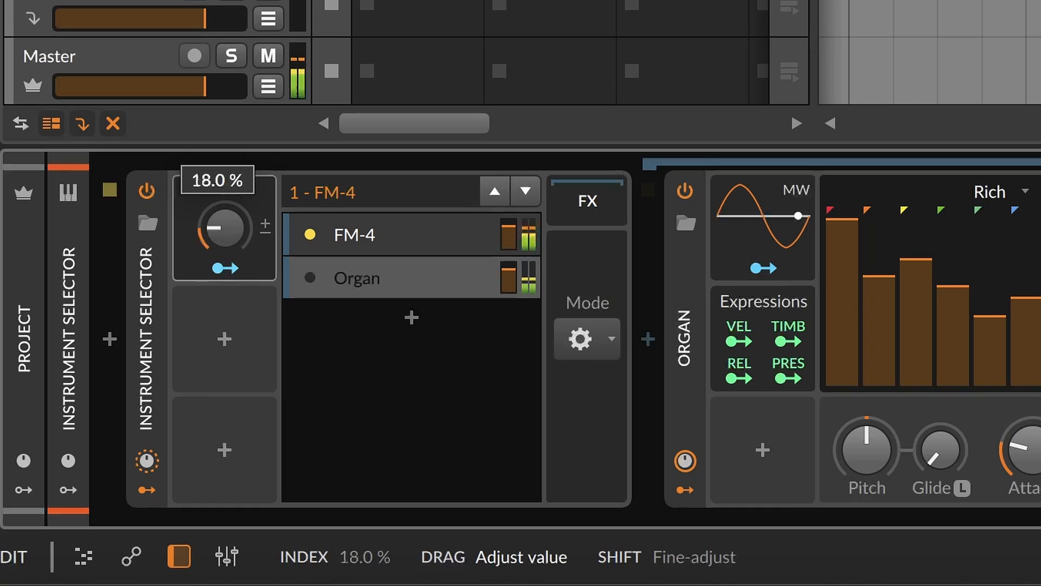
drag(218, 229, 218, 199)
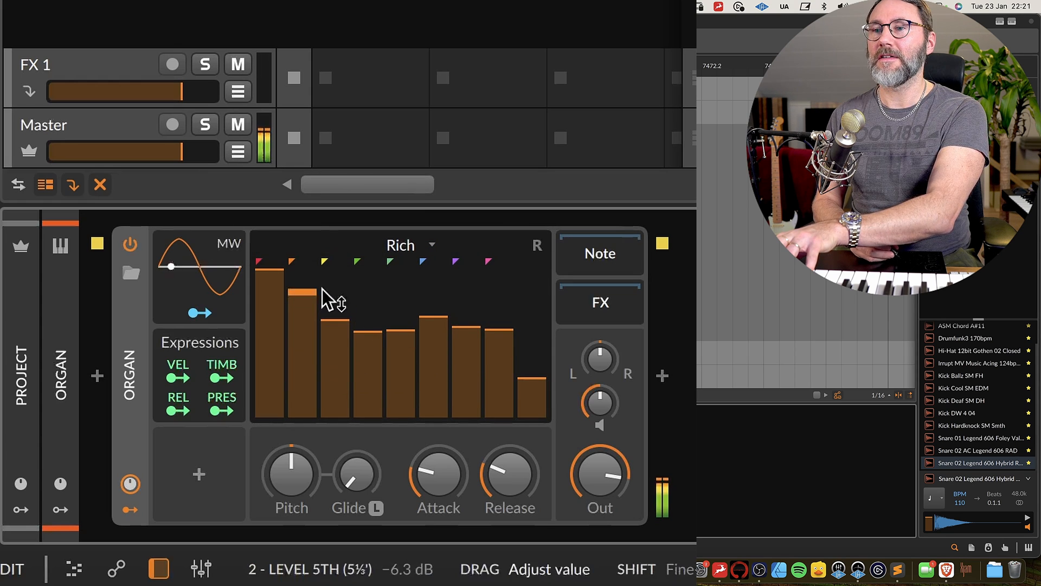
Lower the Organ's fifth drawbar level
drag(326, 296, 372, 389)
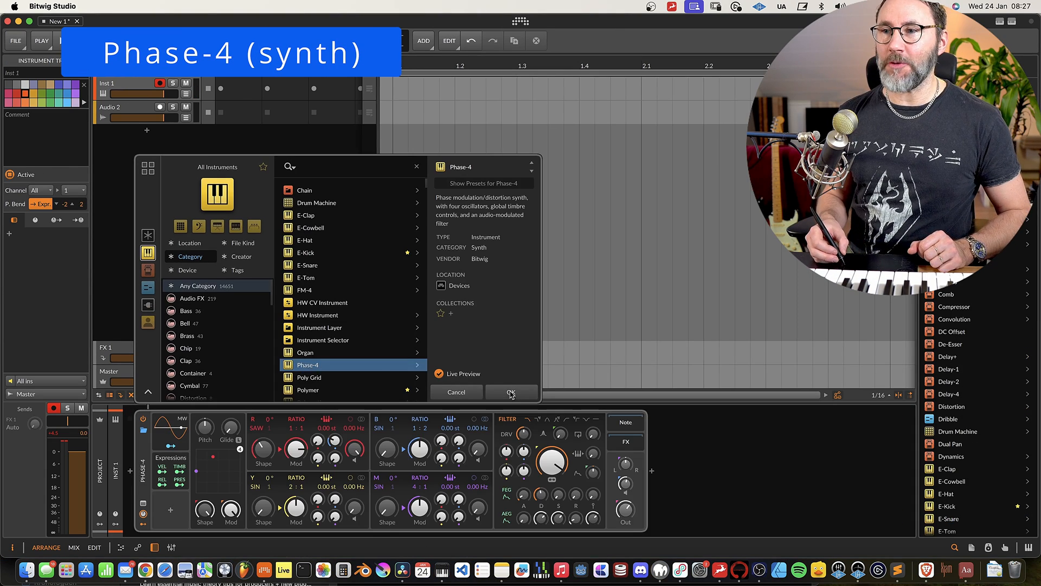
Insert Phase-4 onto the instrument track from the browser
click(511, 391)
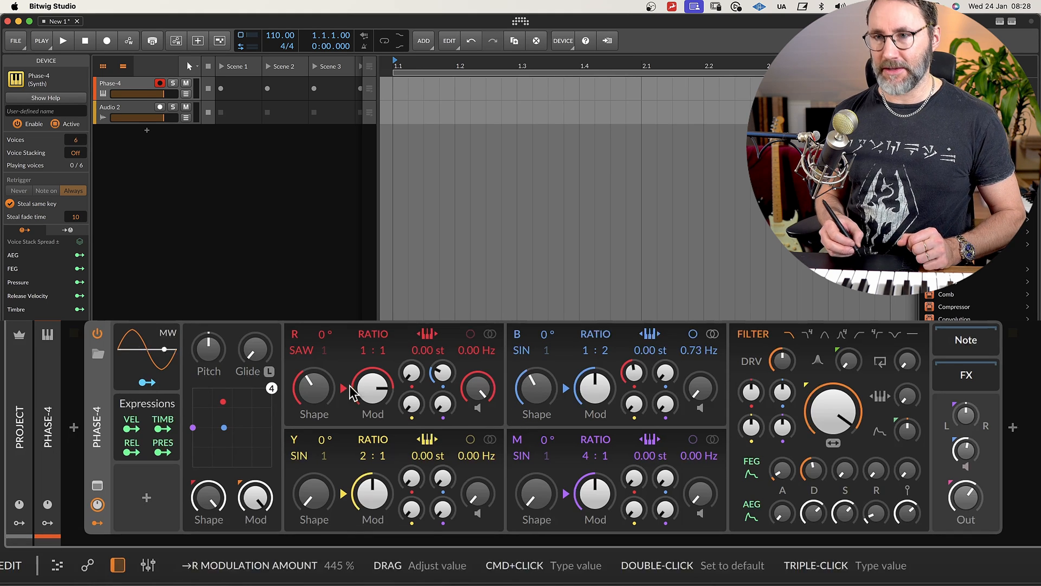
mouse_move(269, 405)
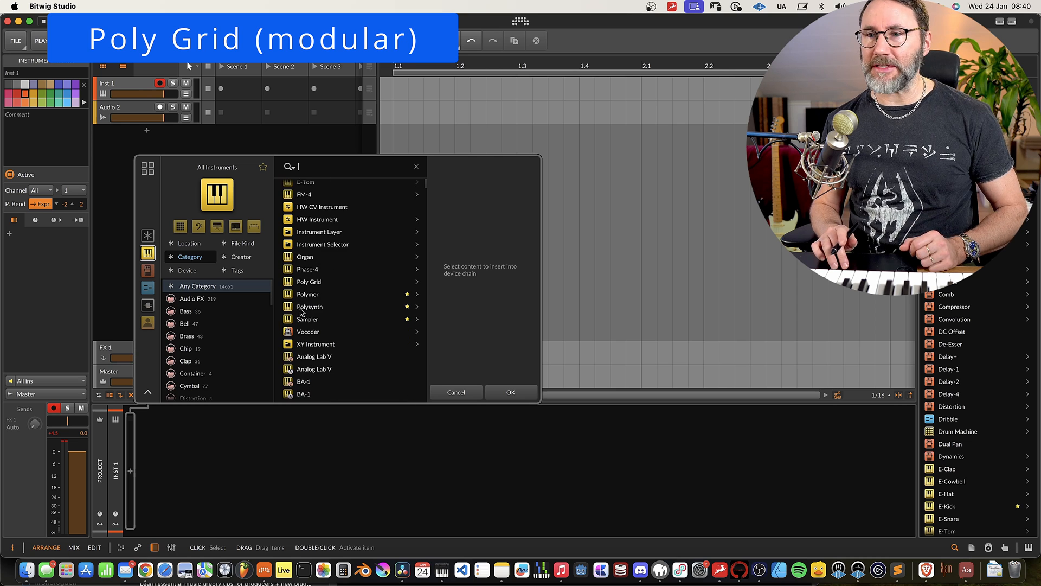
Load Poly Grid and patch the LFO output into the oscillator
click(308, 281)
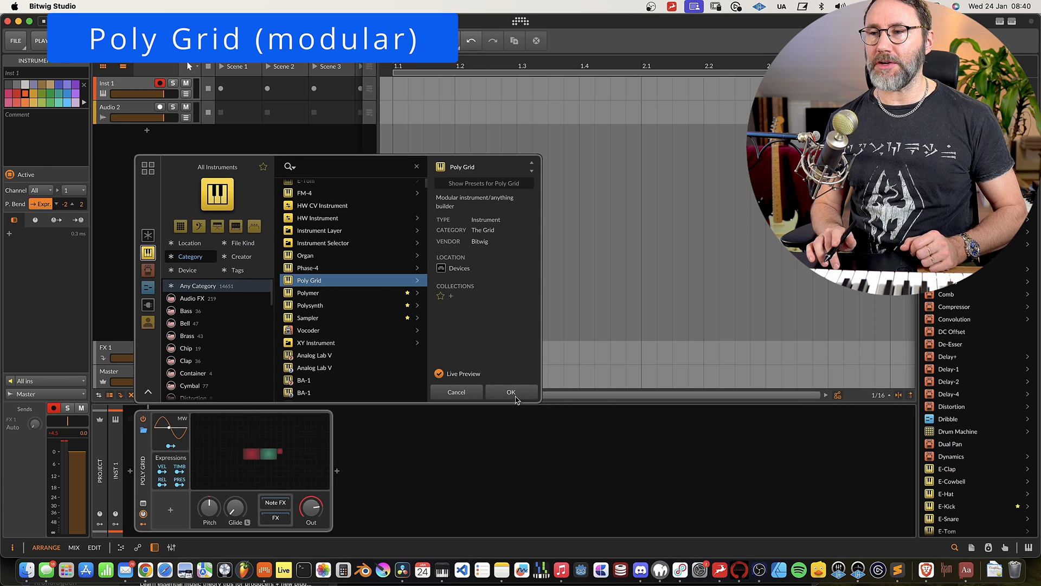
click(511, 391)
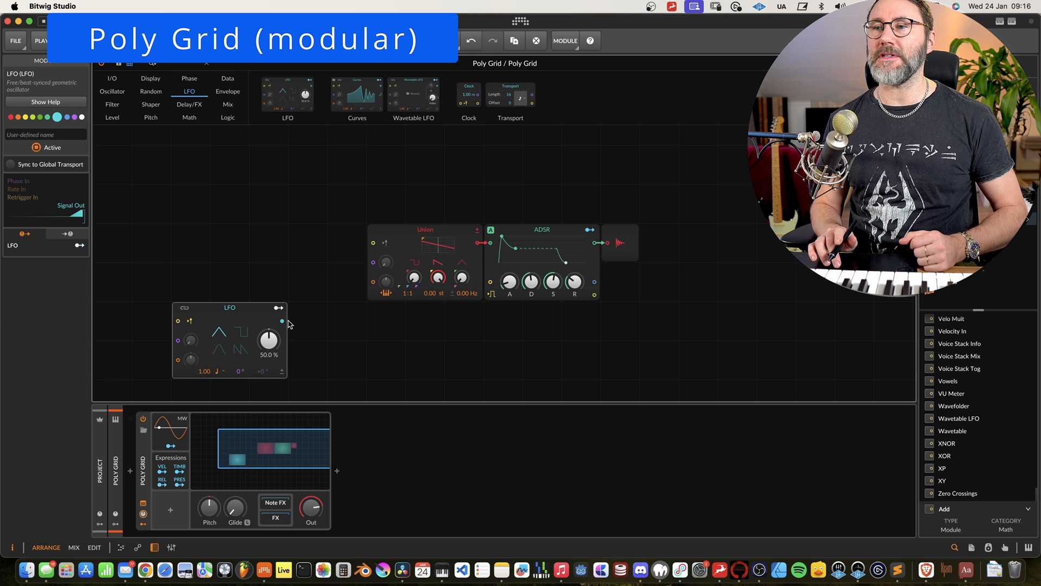
drag(282, 320, 384, 262)
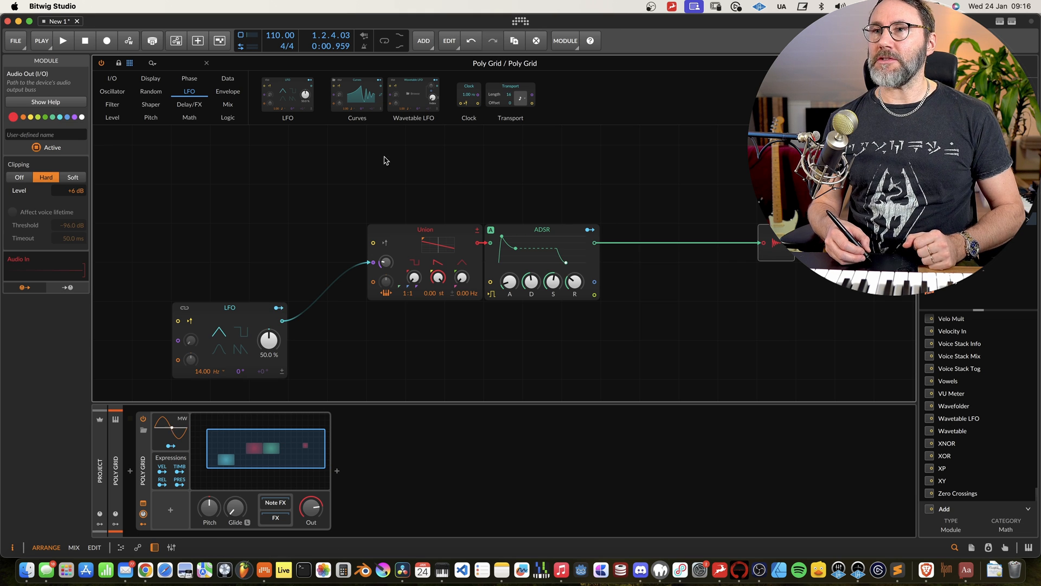
Browse the Grid's Mix and Level module categories
click(189, 104)
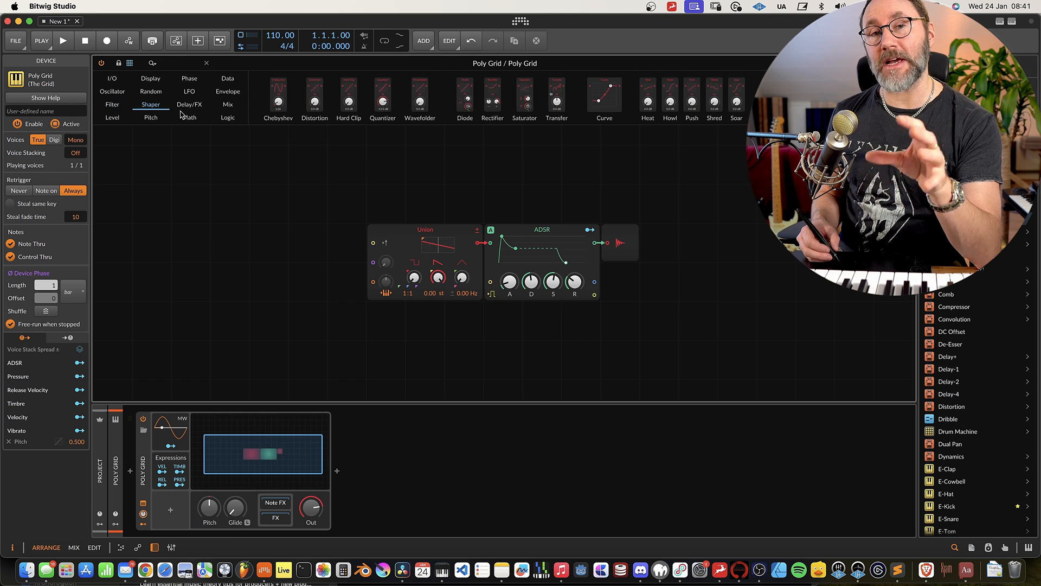
click(227, 104)
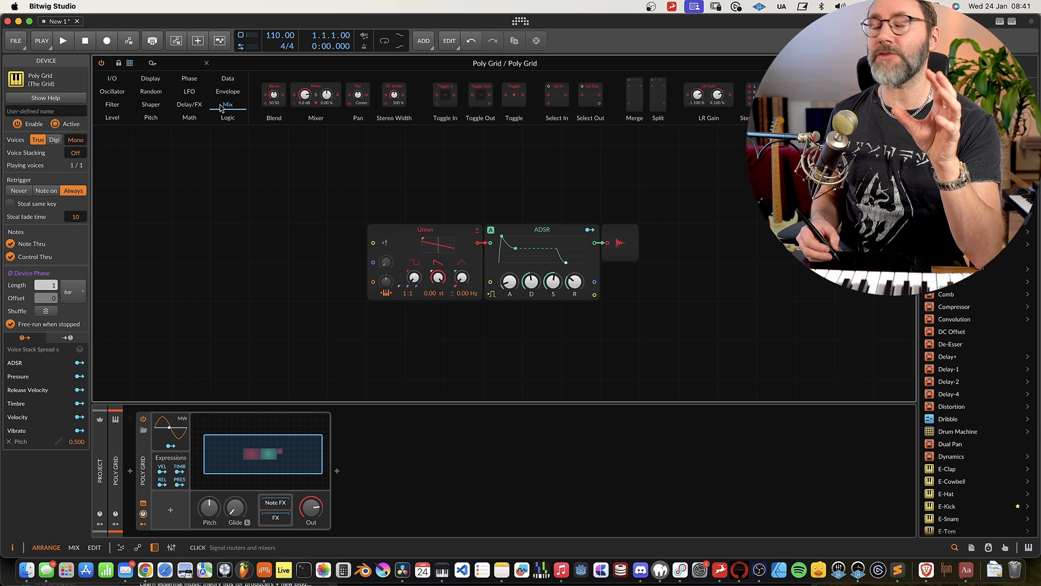
click(112, 118)
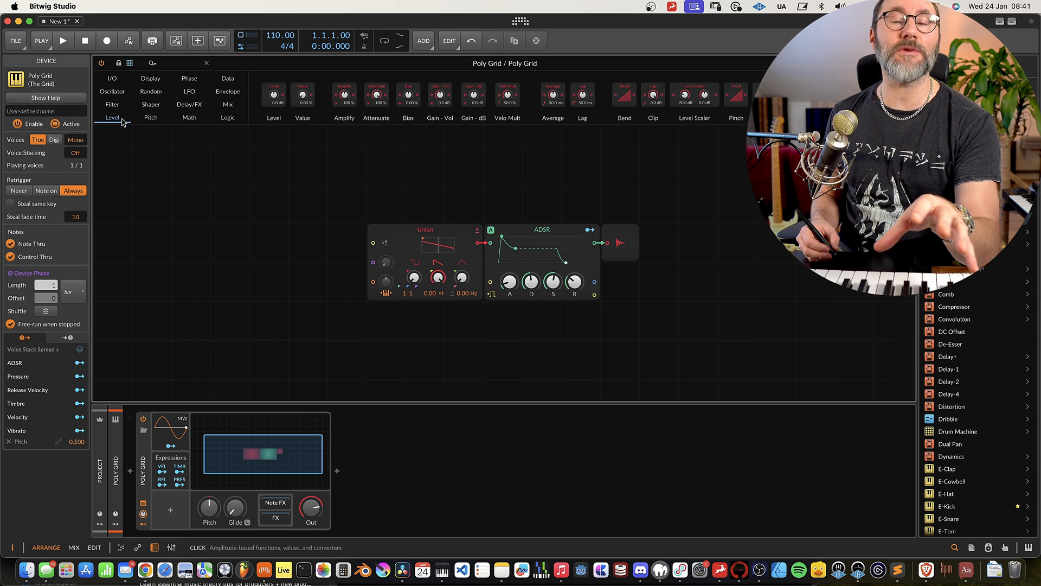
mouse_move(264, 133)
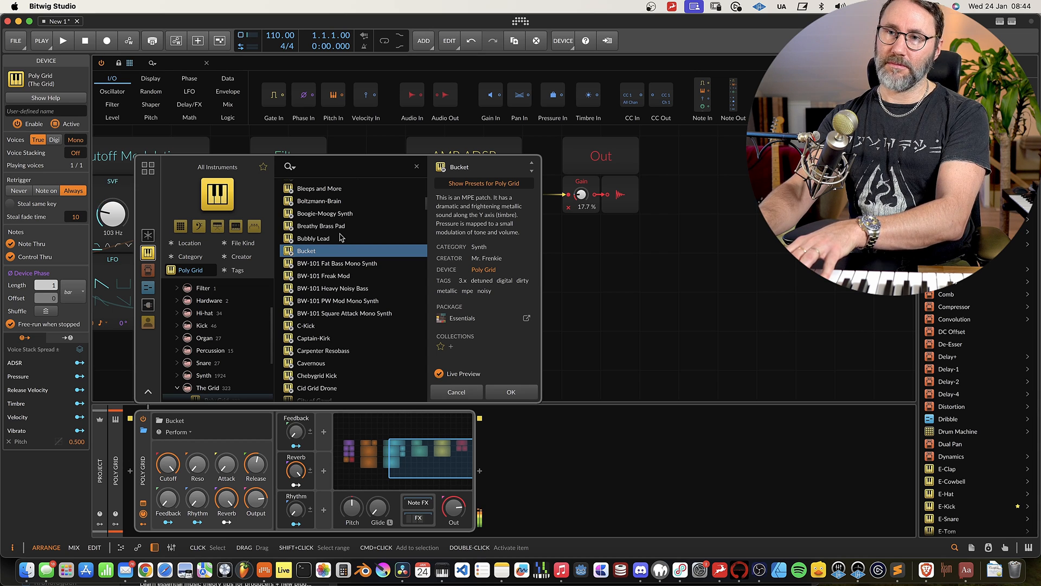
Preview the Bucket preset from the Poly Grid preset list
click(310, 362)
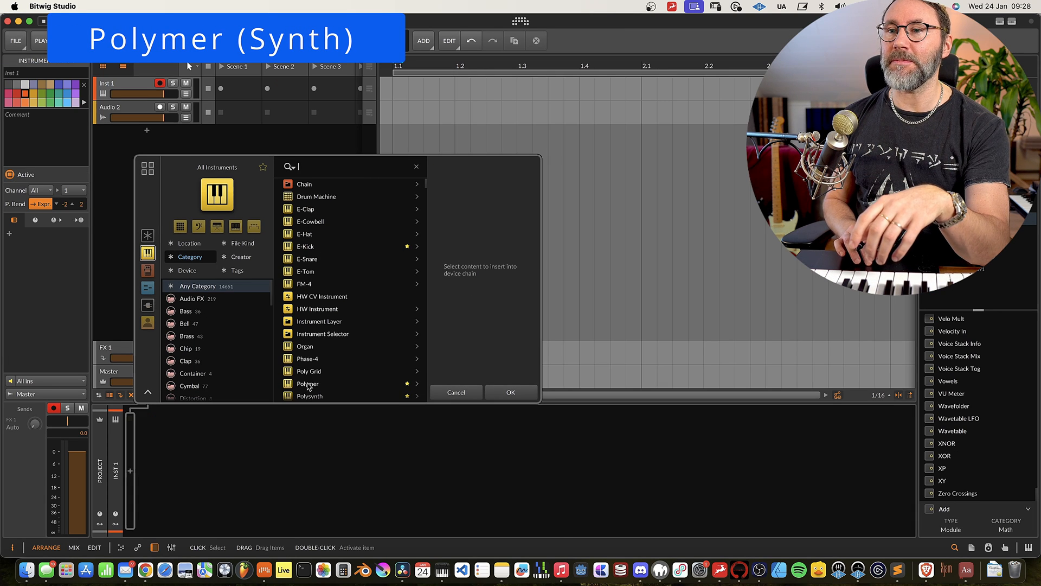
Load Polymer, then preview its Chukot and Clustered Organ presets
click(308, 383)
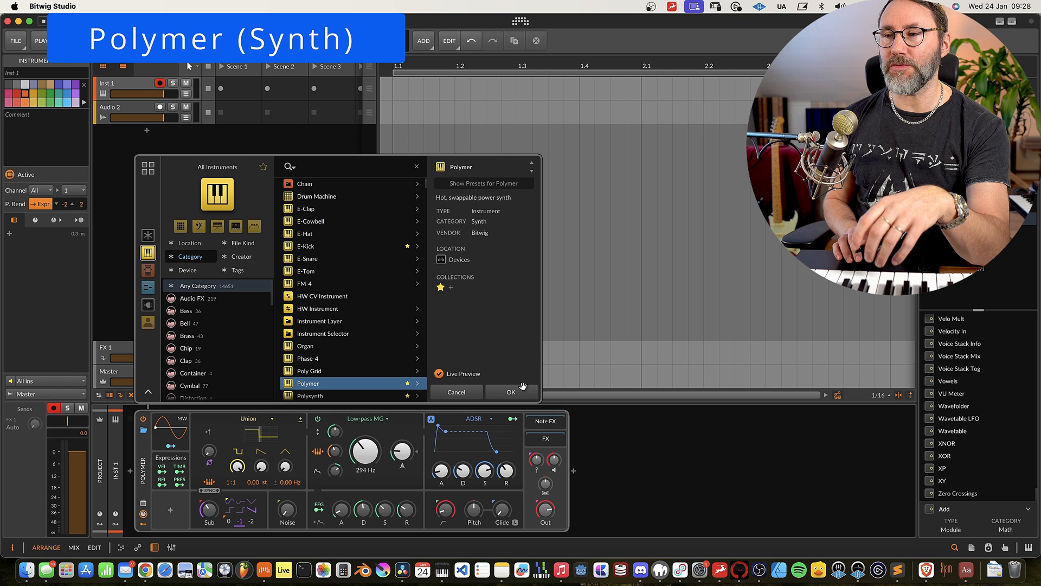
click(511, 392)
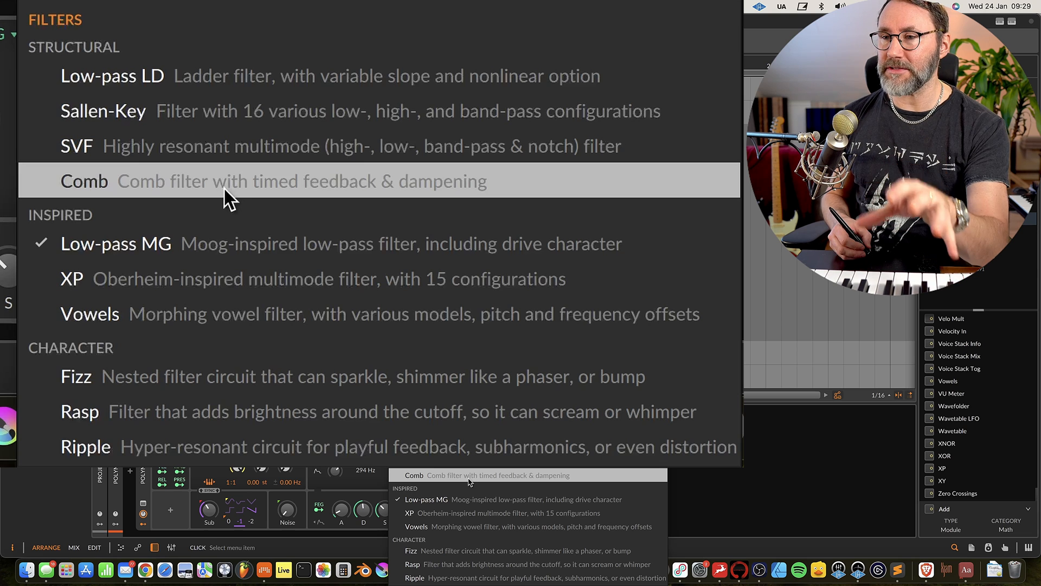
mouse_move(282, 209)
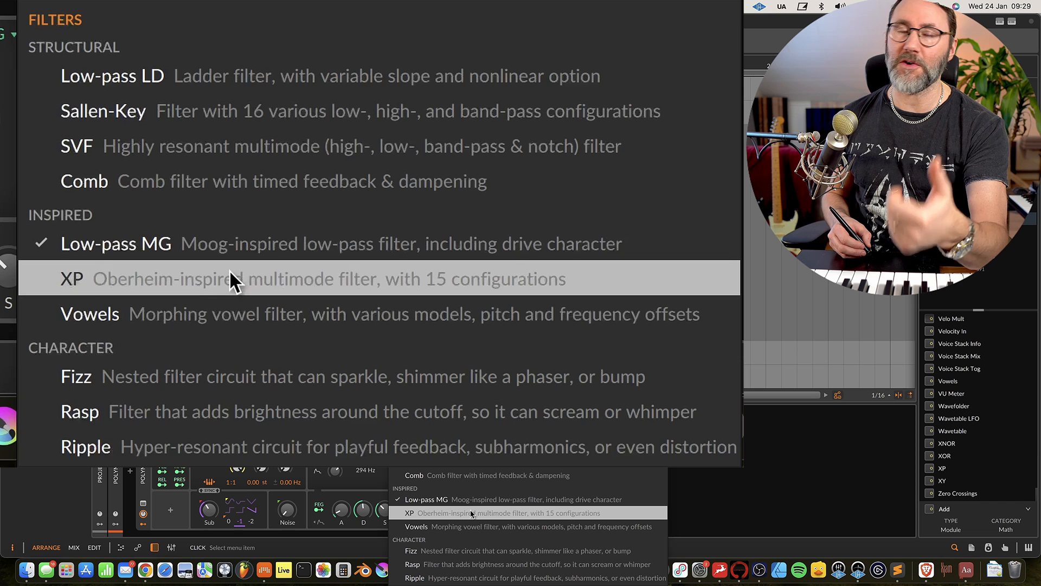
mouse_move(126, 372)
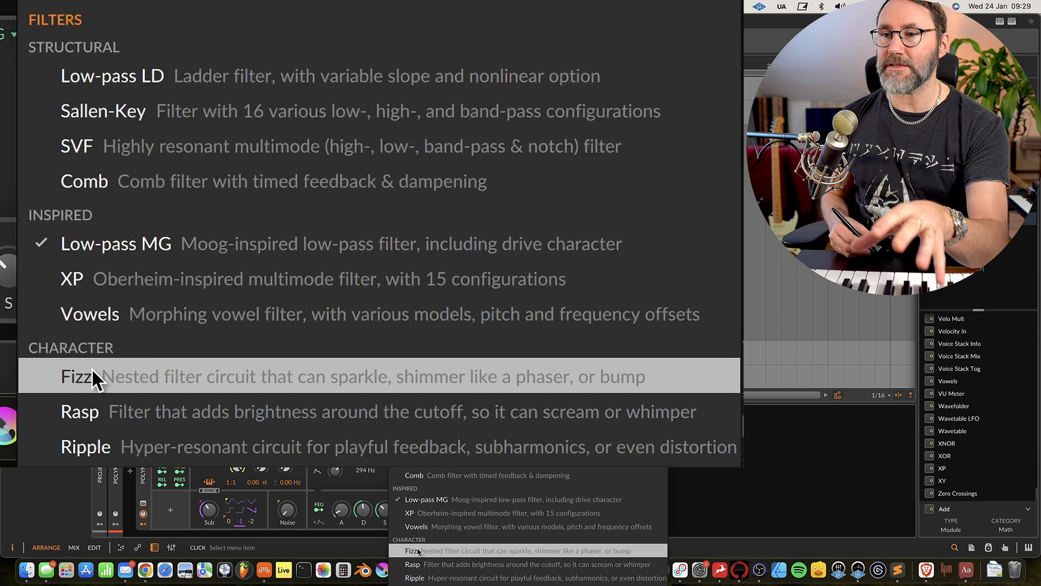
mouse_move(96, 462)
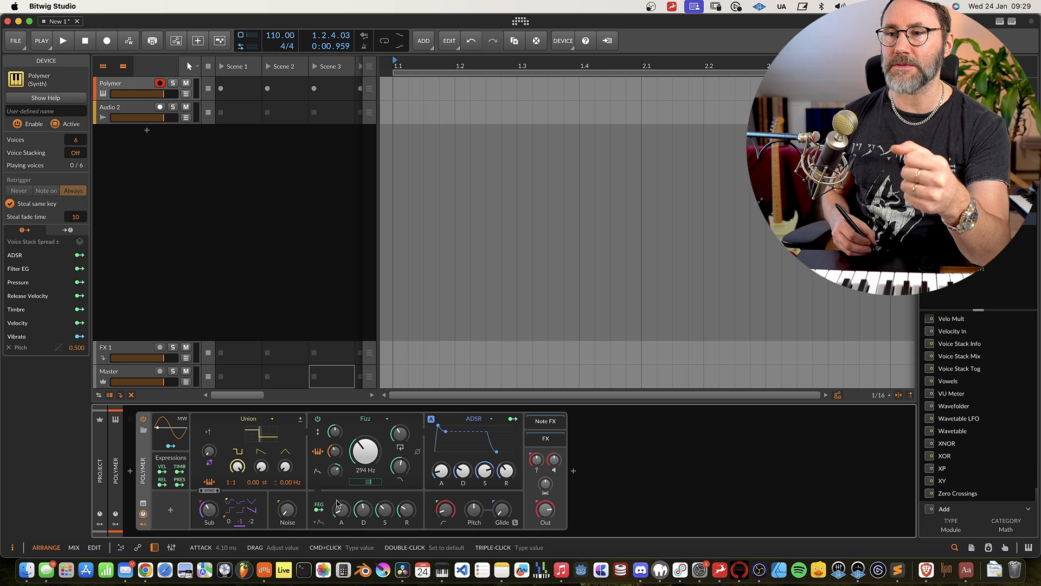
click(249, 418)
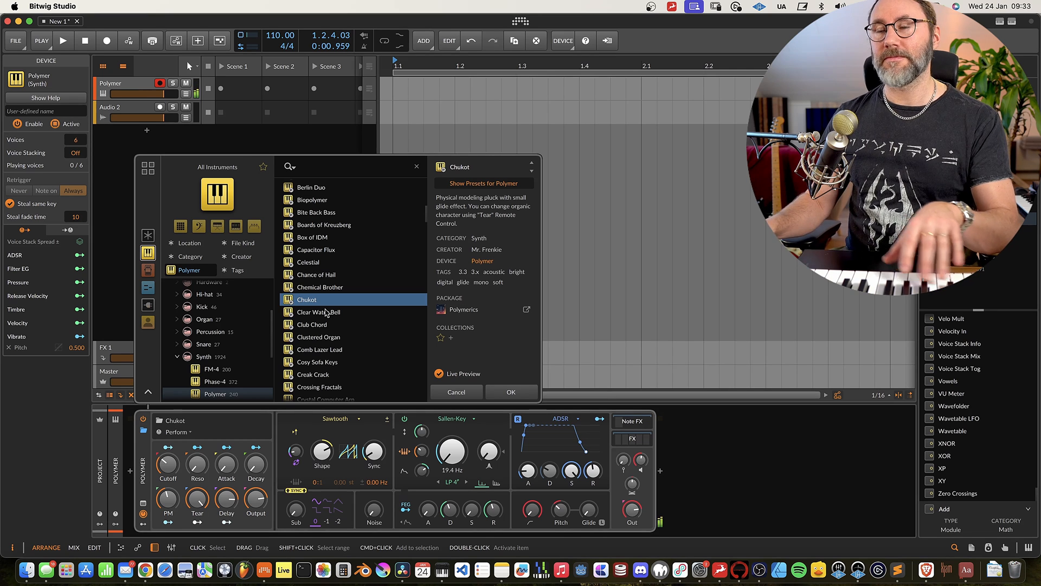
click(319, 337)
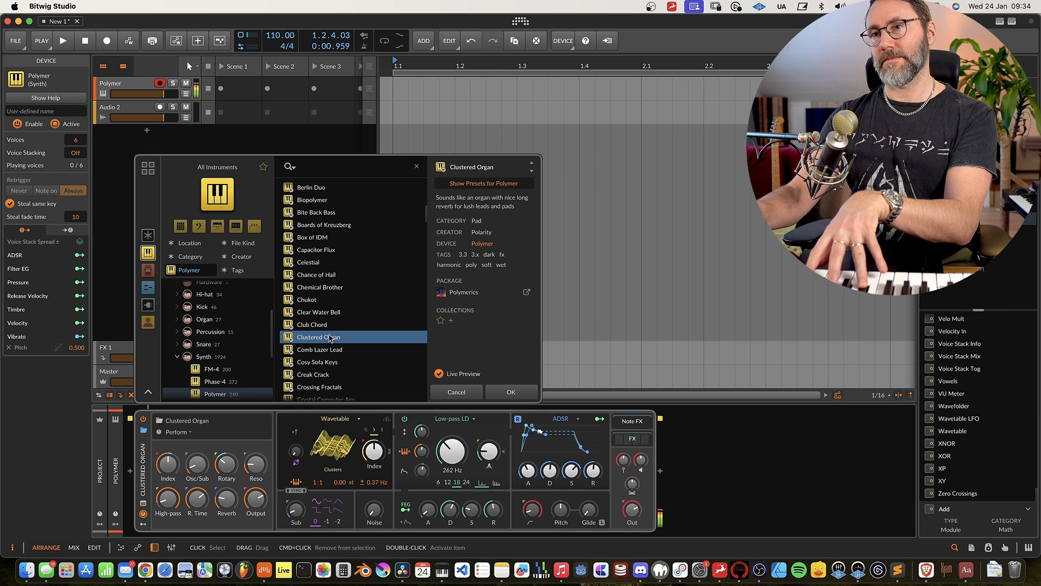
click(312, 360)
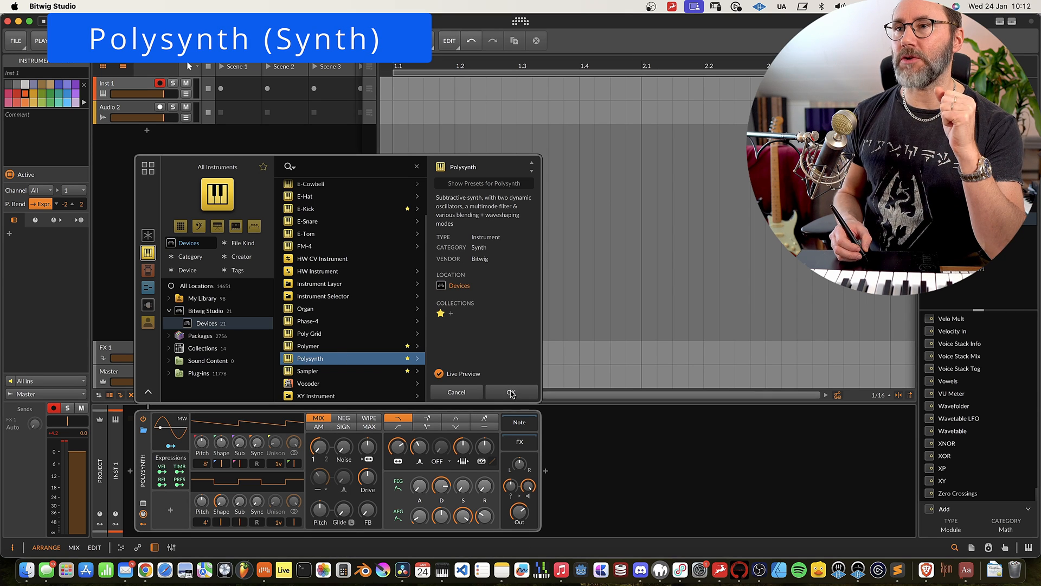
Confirm Polysynth from Bitwig Studio > Devices onto Inst 1
click(511, 392)
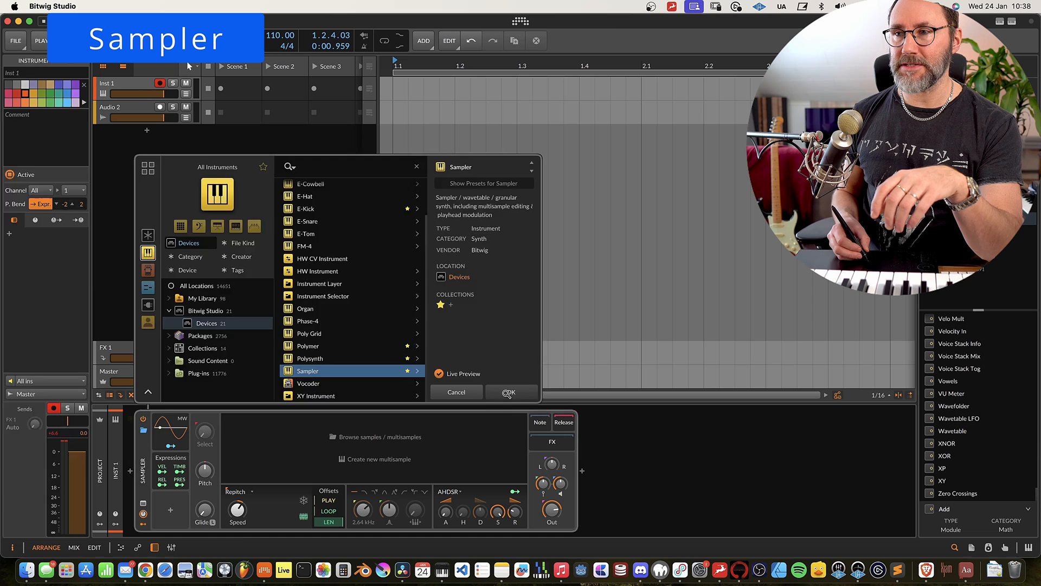
Confirm Sampler in the device browser onto Inst 1
click(508, 392)
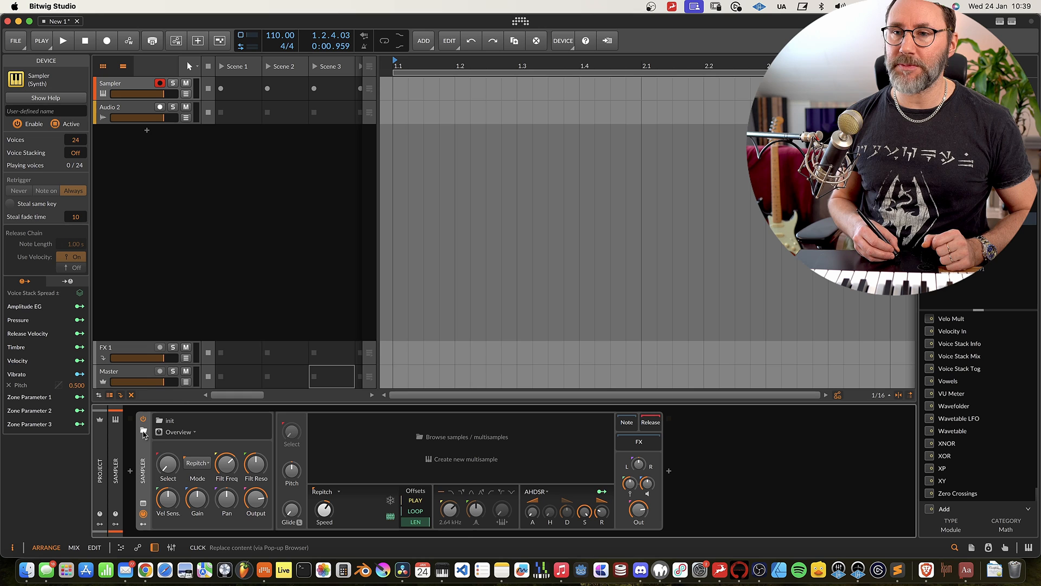
Search the Sampler presets for 'piano'
click(142, 432)
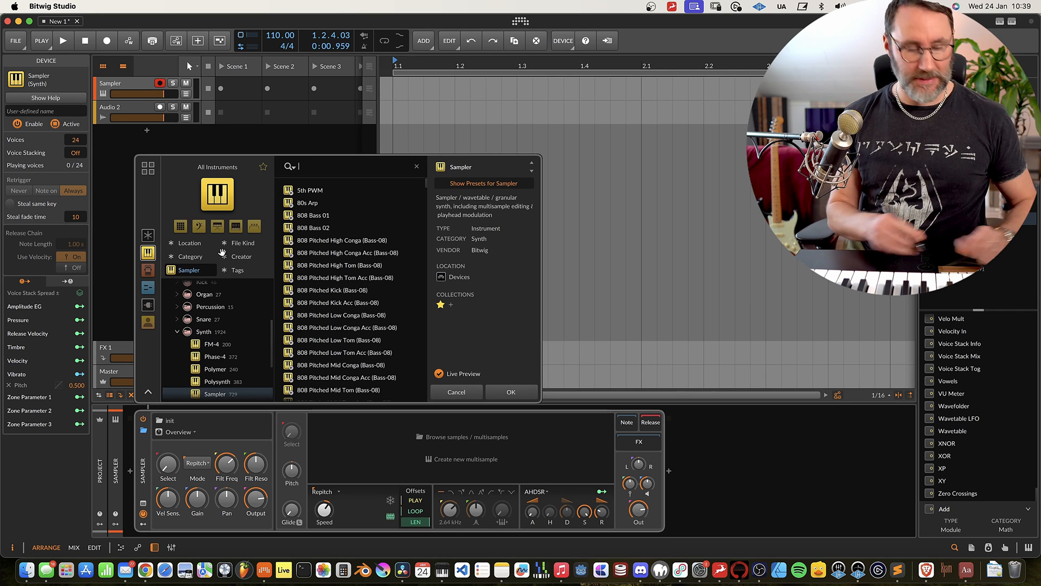
text(piano)
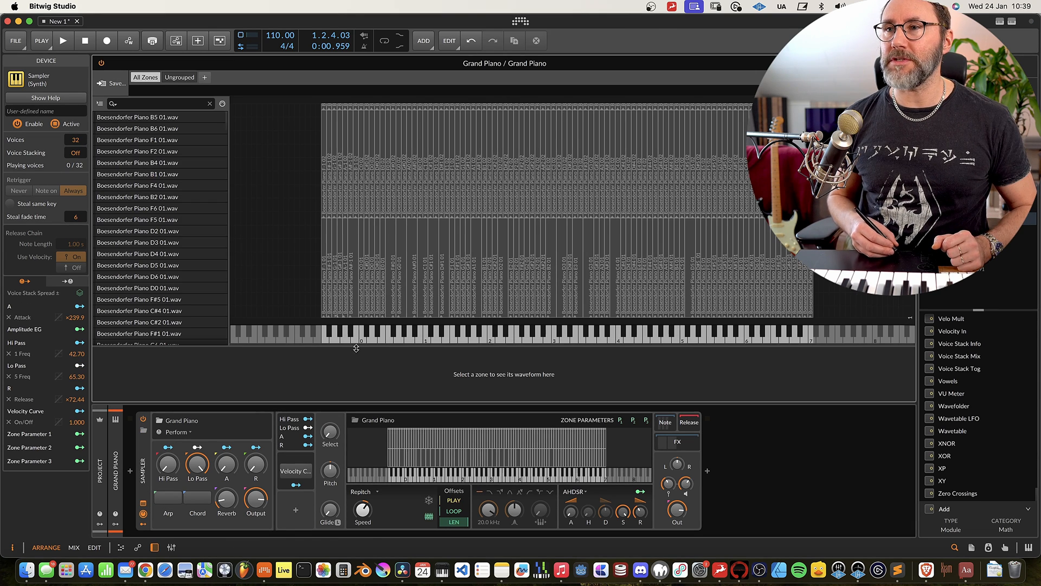
mouse_move(621, 184)
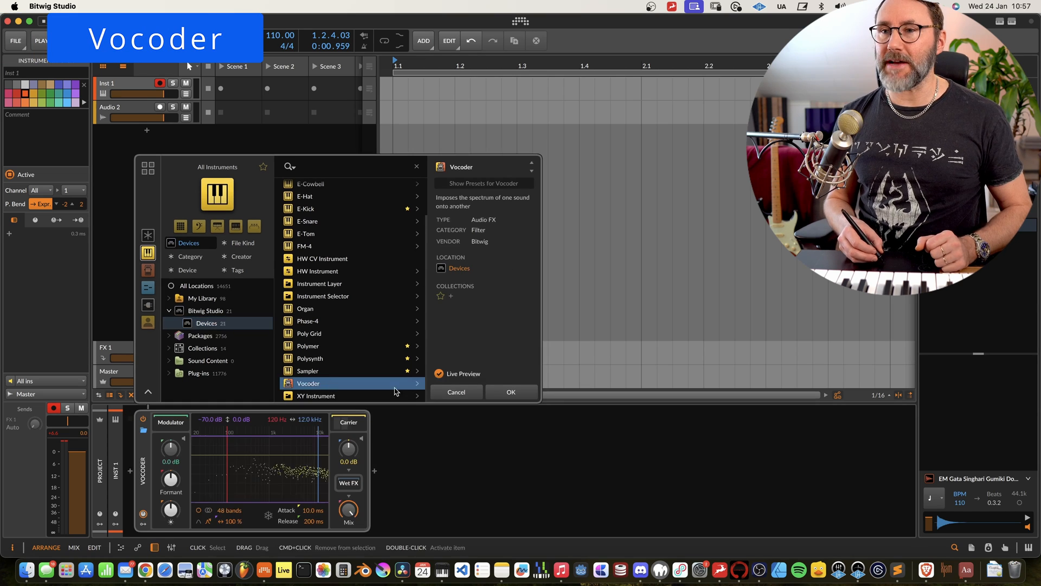
Choose Vocoder from the Devices list for Inst 1
click(510, 392)
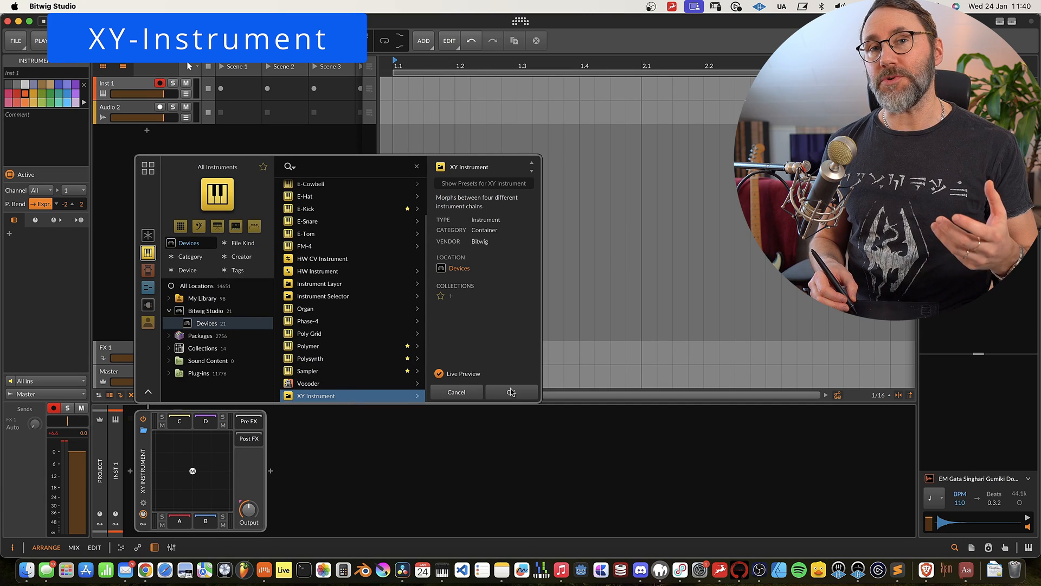
Load XY Instrument and drag its blend point around the pad, ending near slot A
click(511, 391)
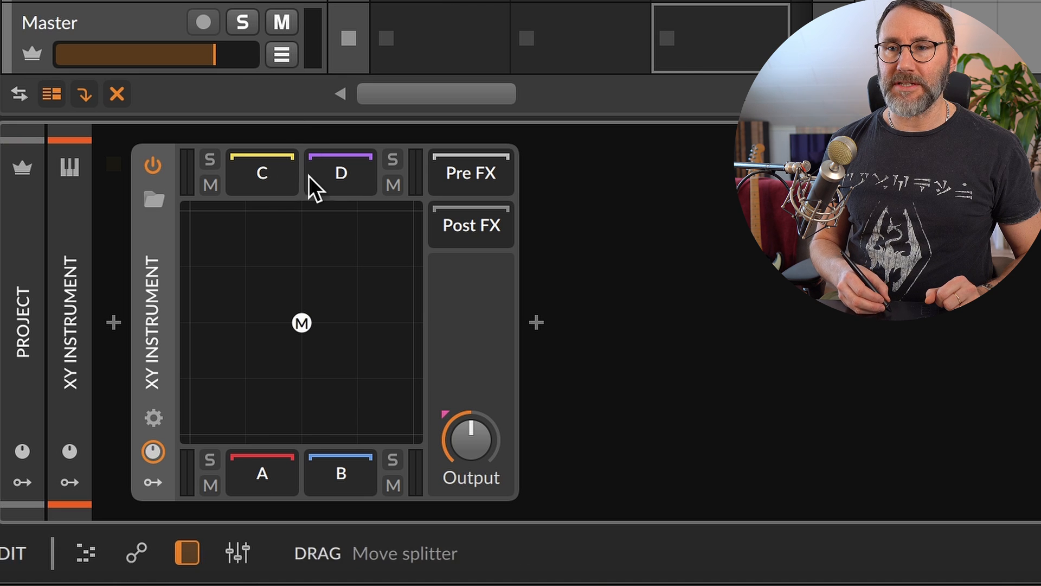
drag(301, 322, 301, 368)
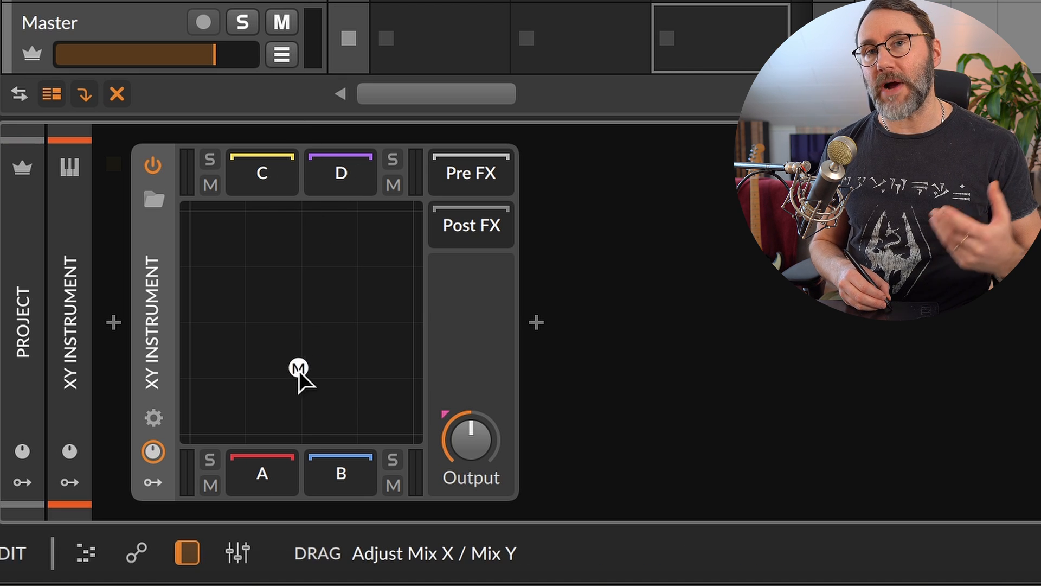
mouse_move(203, 339)
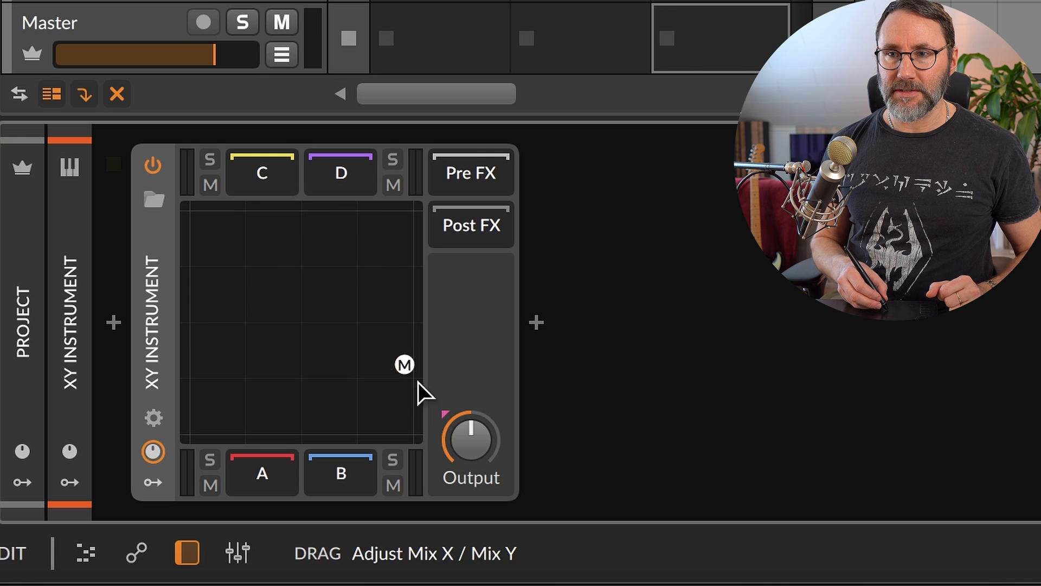
drag(403, 364, 216, 417)
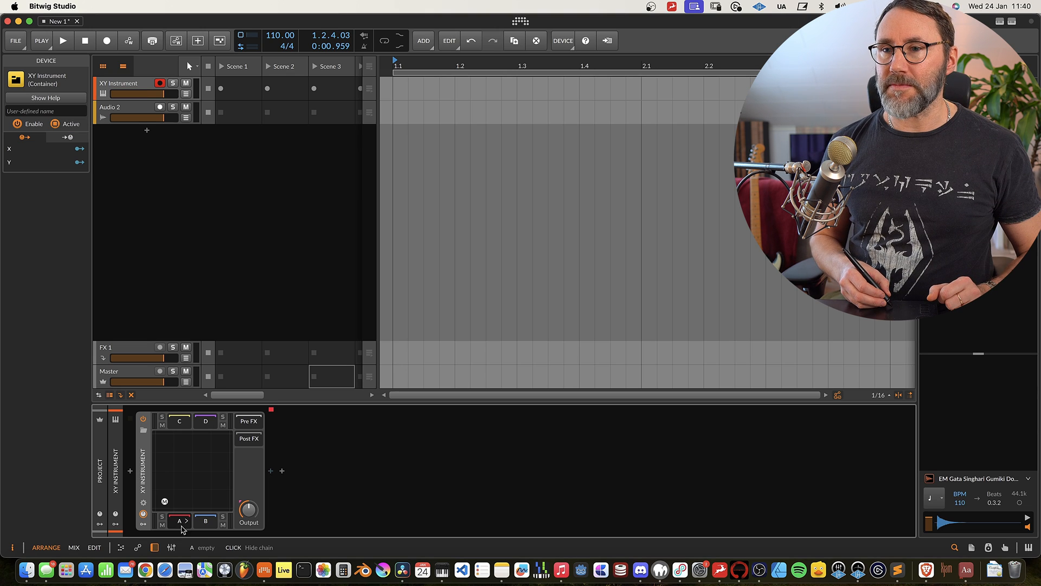
Put FM-4 in slot A and Organ in slot B
click(281, 471)
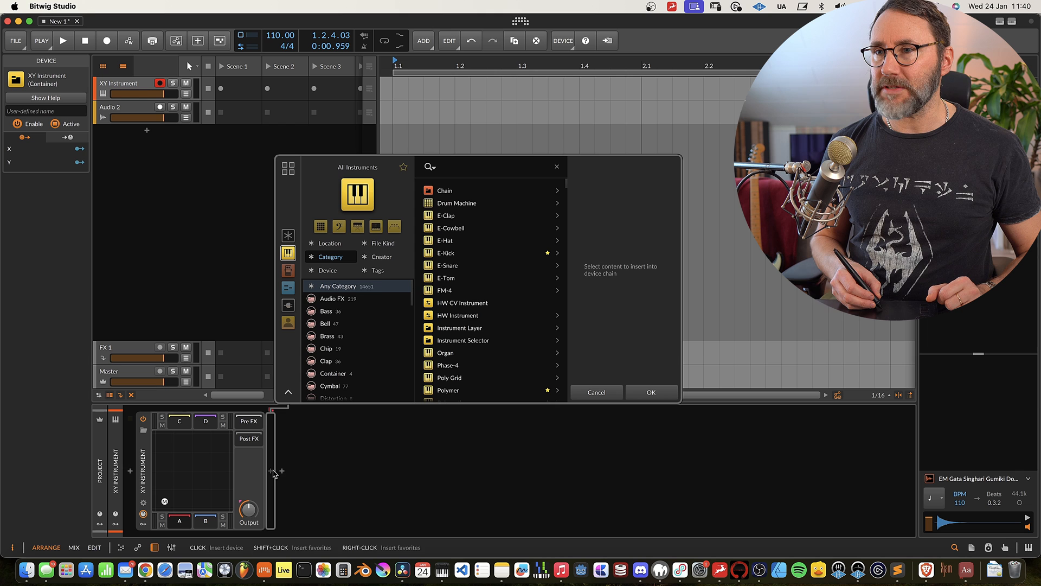
click(444, 290)
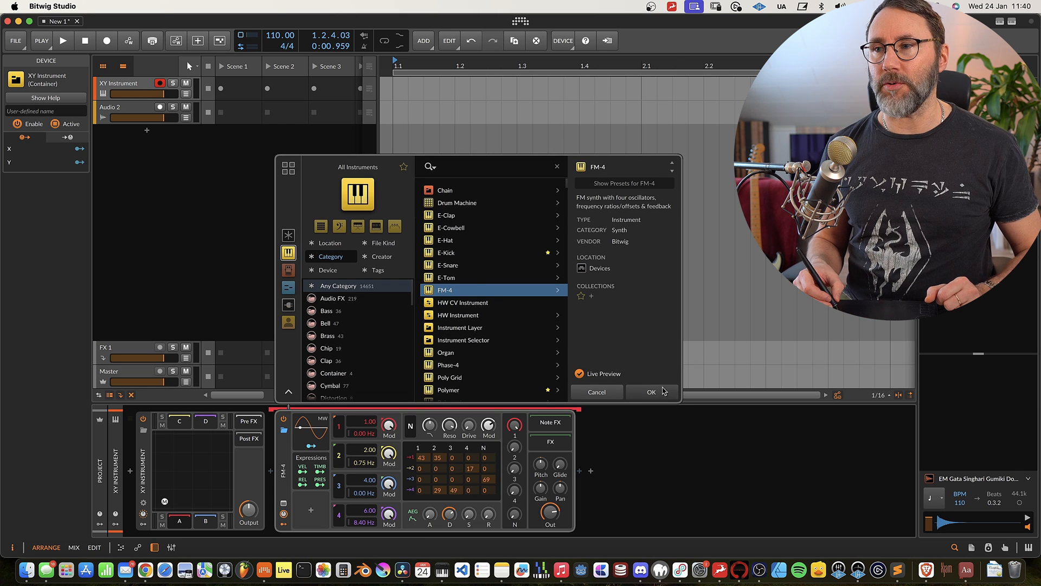
click(650, 391)
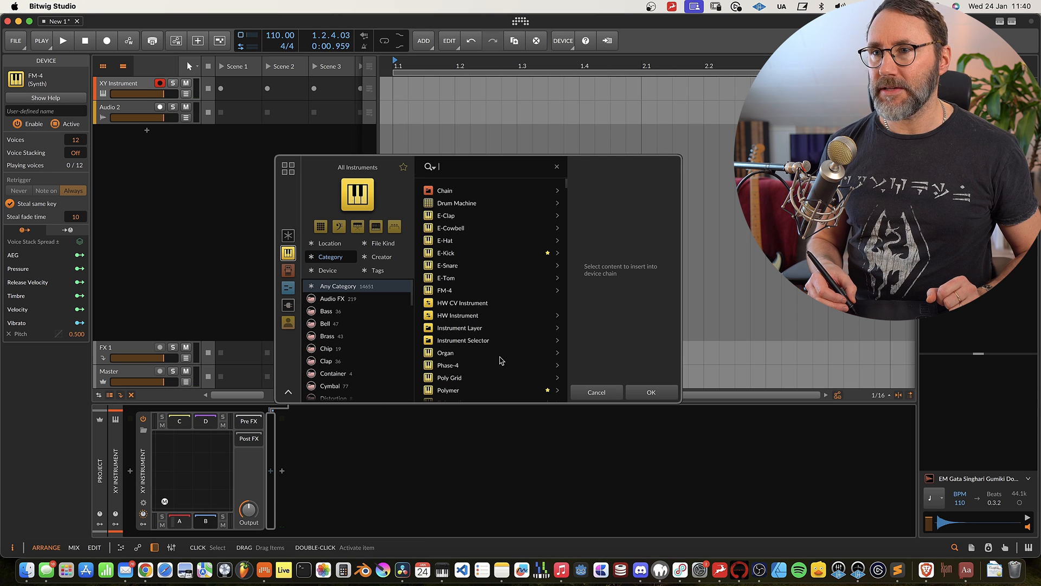
double_click(445, 353)
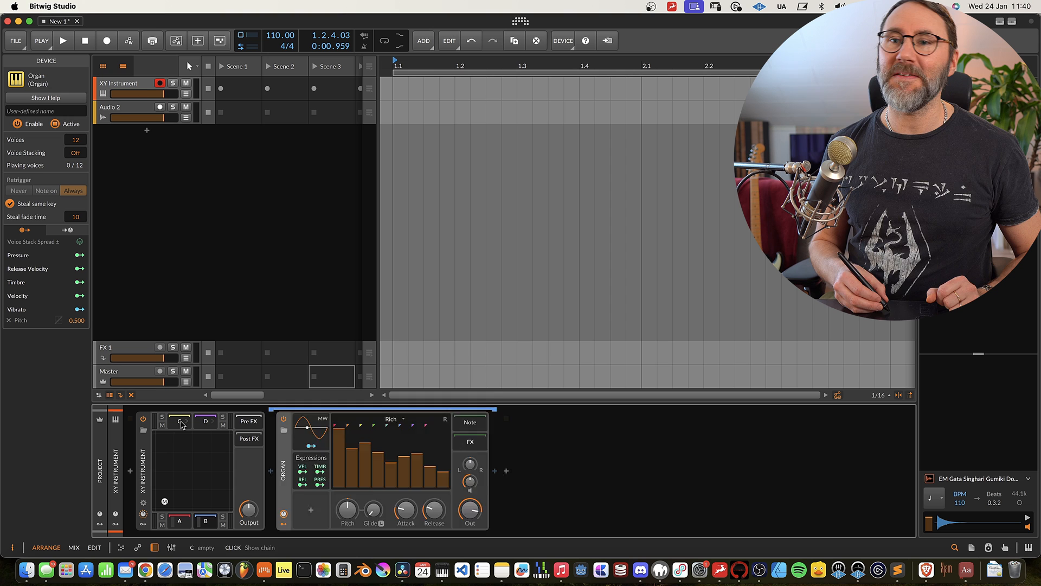
Put Polymer in slot C and the Vocoder 'Running, jumping, hiding' preset in slot D
click(180, 421)
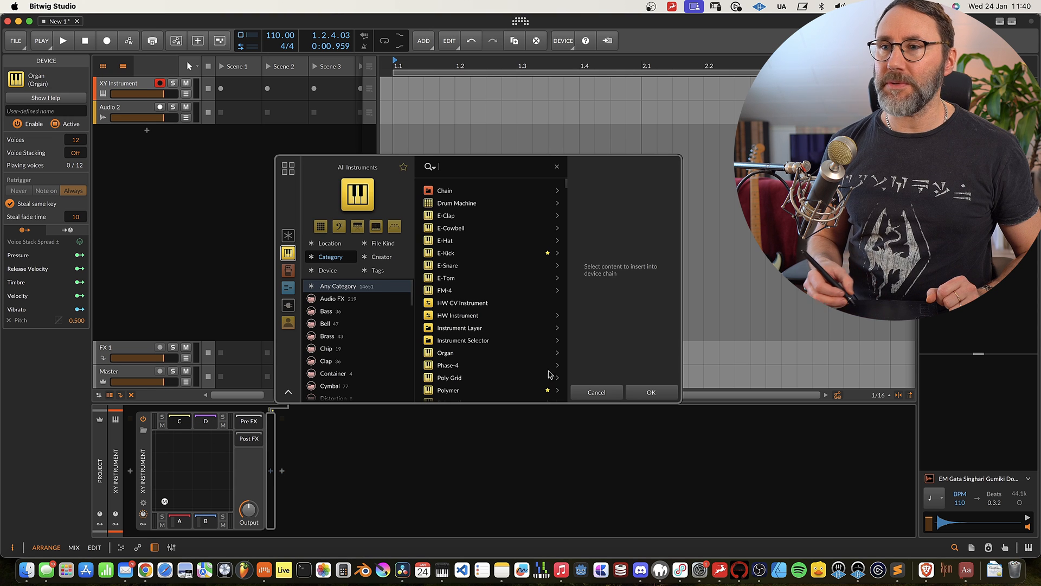
click(449, 390)
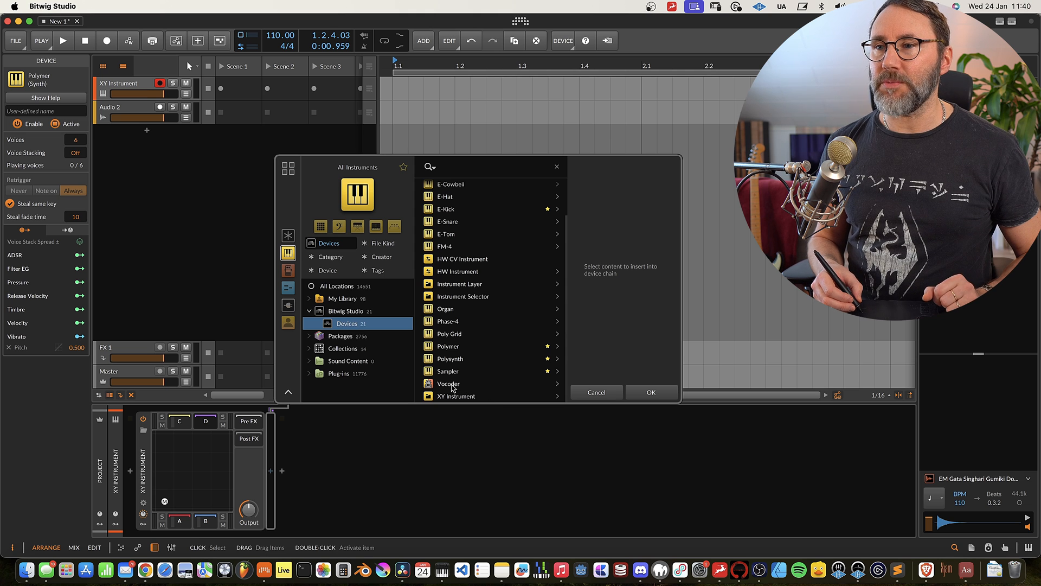
double_click(448, 383)
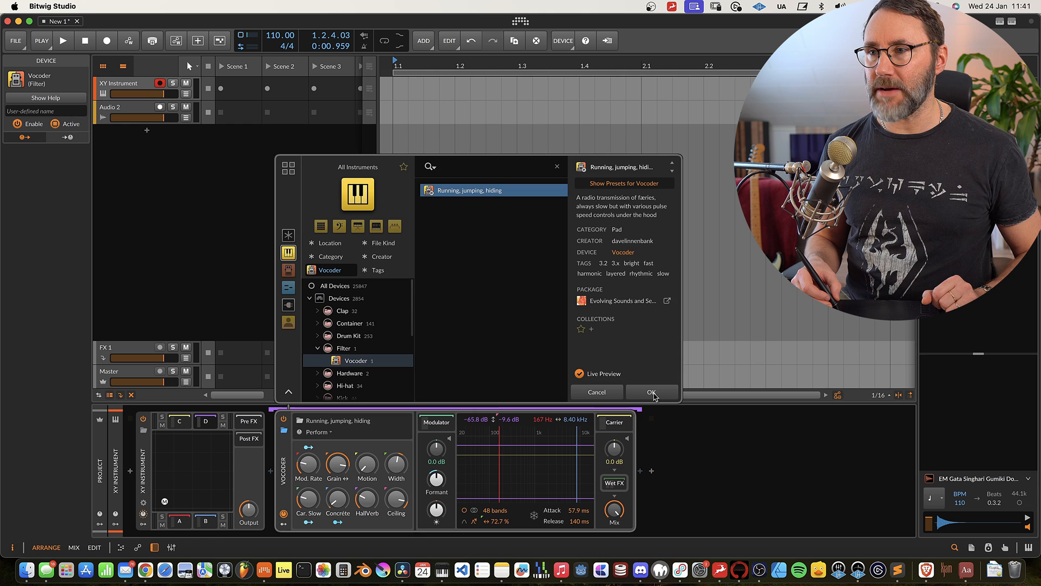
click(650, 391)
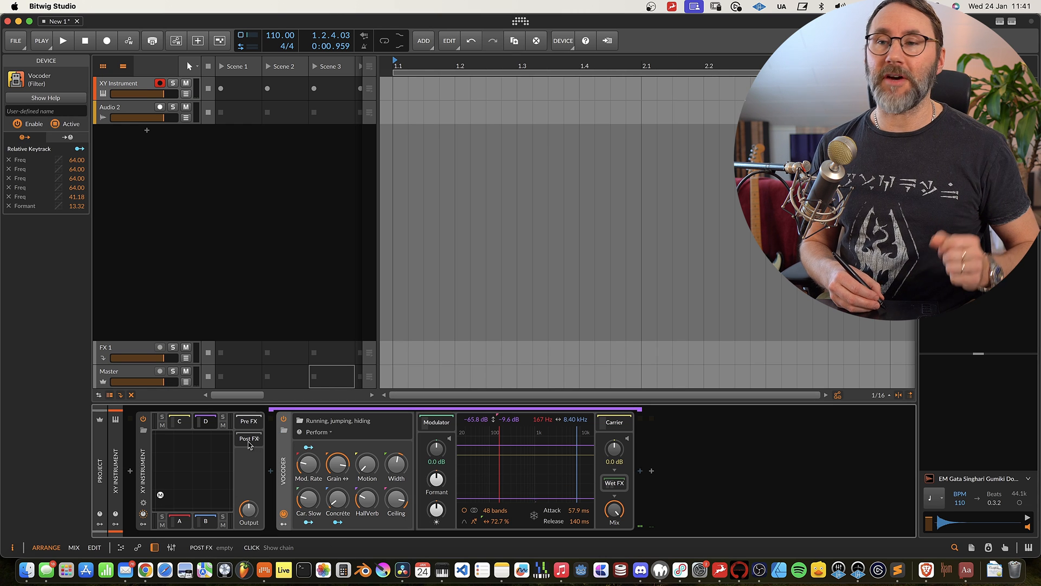
Add Delay+ to the XY Instrument's Post FX chain
click(249, 439)
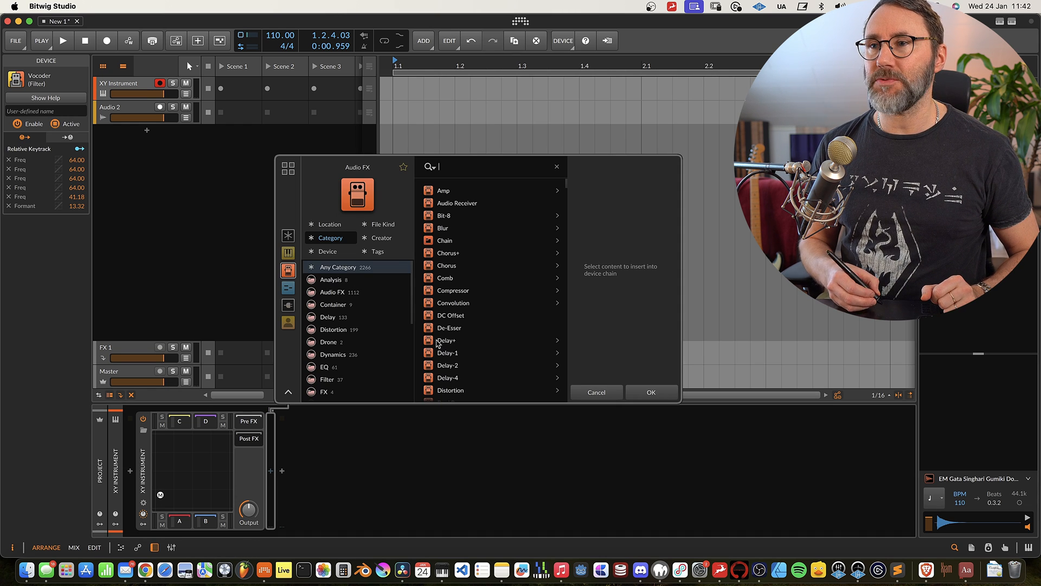
click(446, 340)
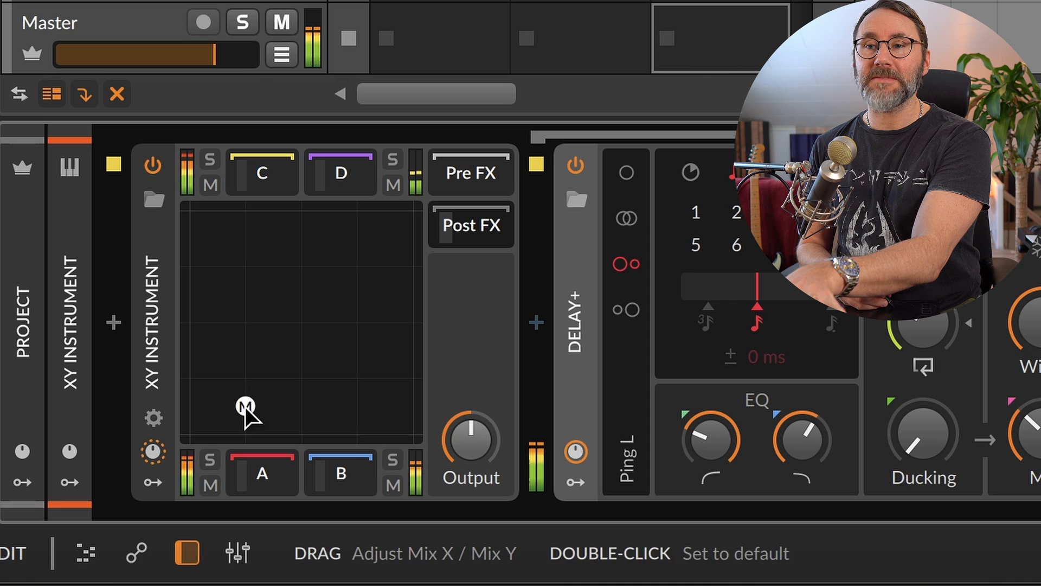
mouse_move(316, 236)
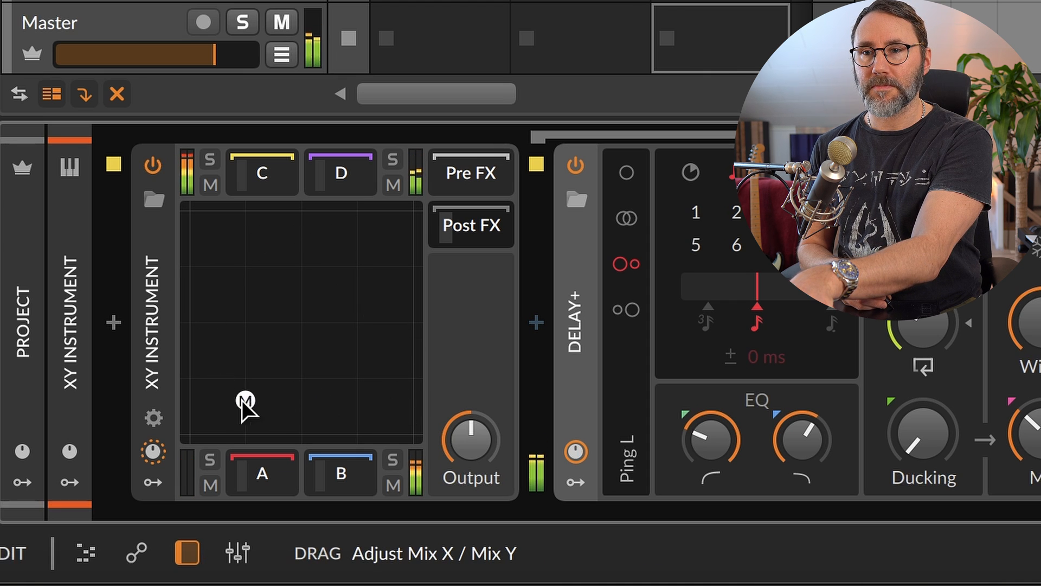
mouse_move(216, 295)
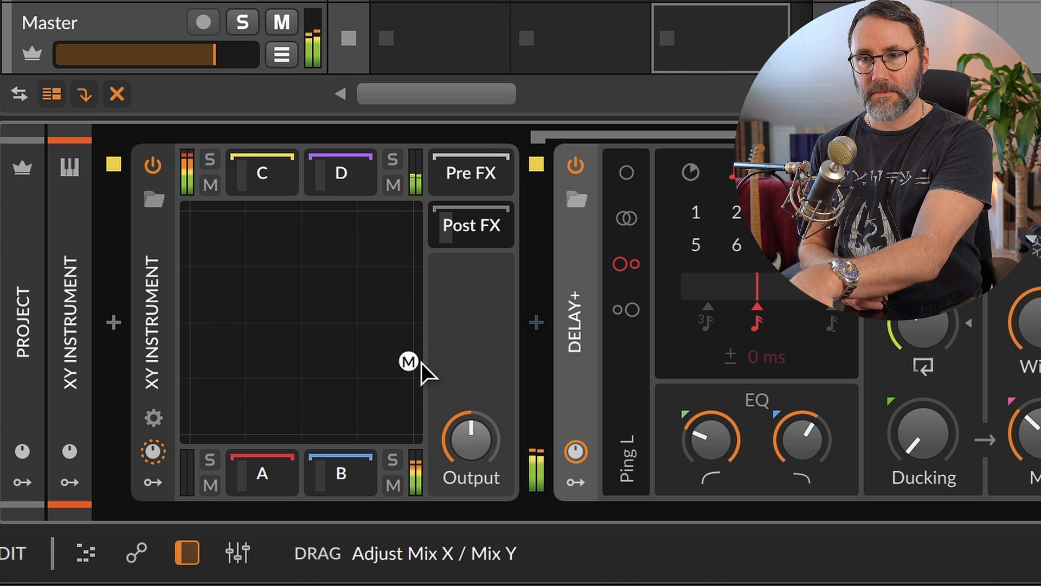
mouse_move(206, 273)
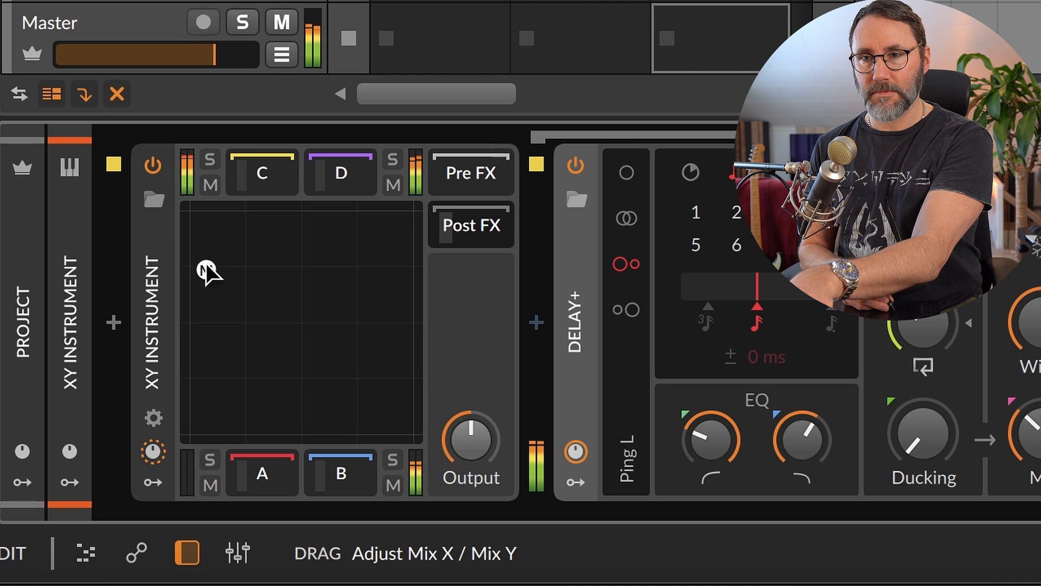
mouse_move(287, 347)
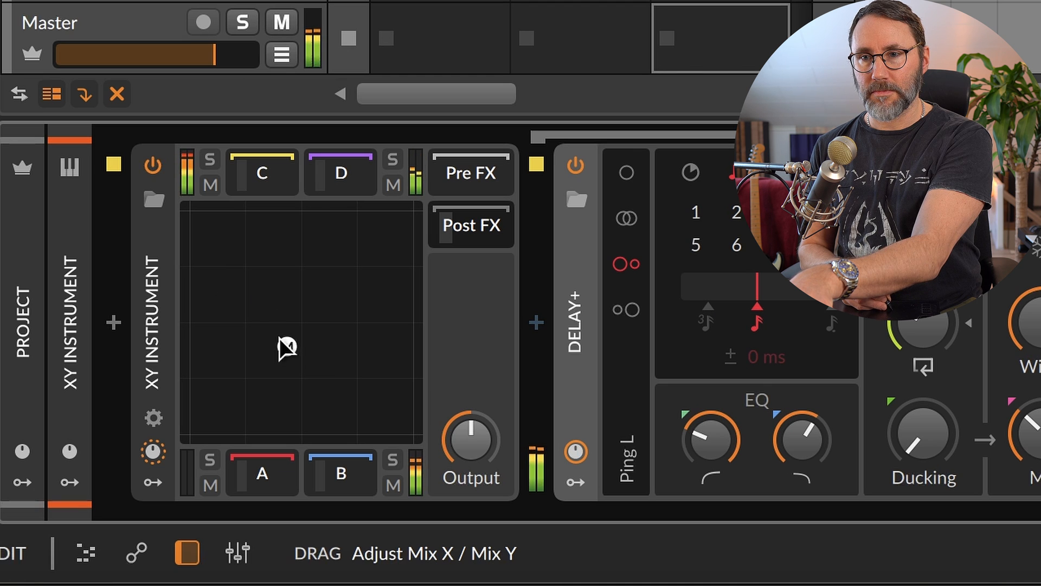